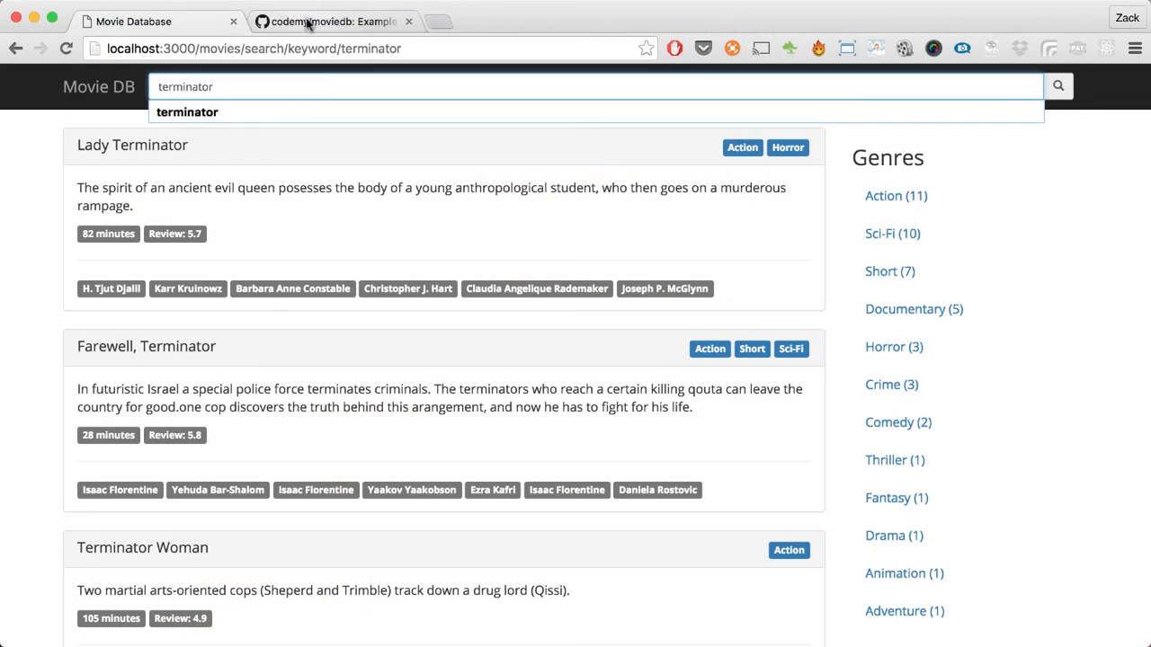
Step: Review the codemy/moviedb README Setup section, then start a fresh browser tab
left_click(332, 21)
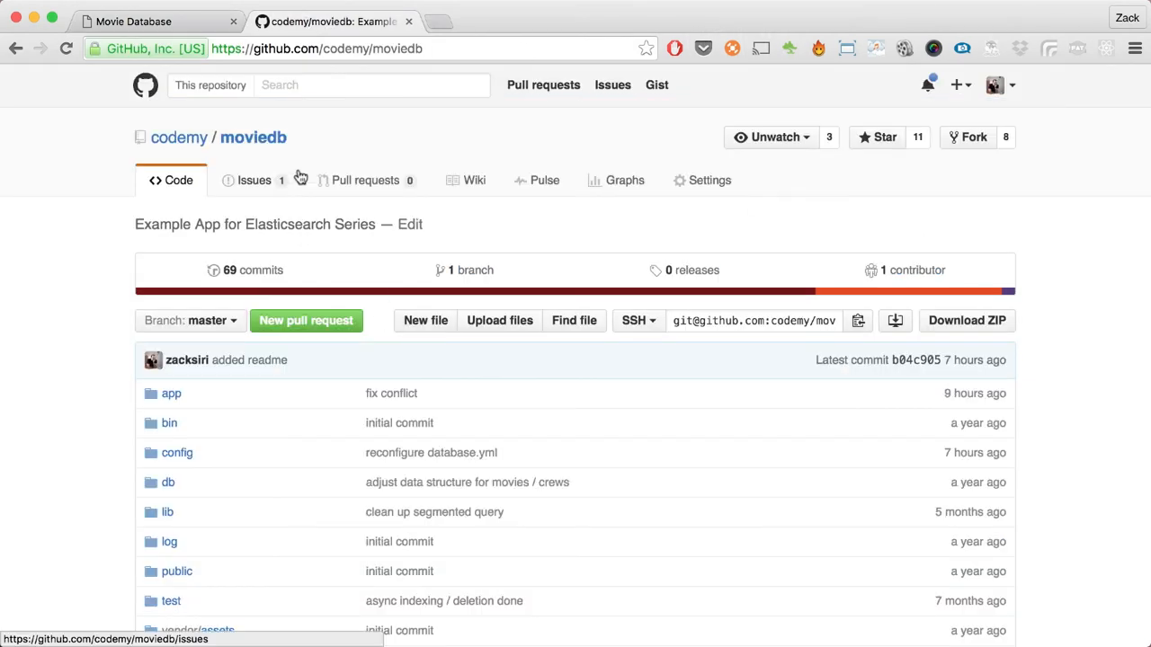
mouse_move(260, 158)
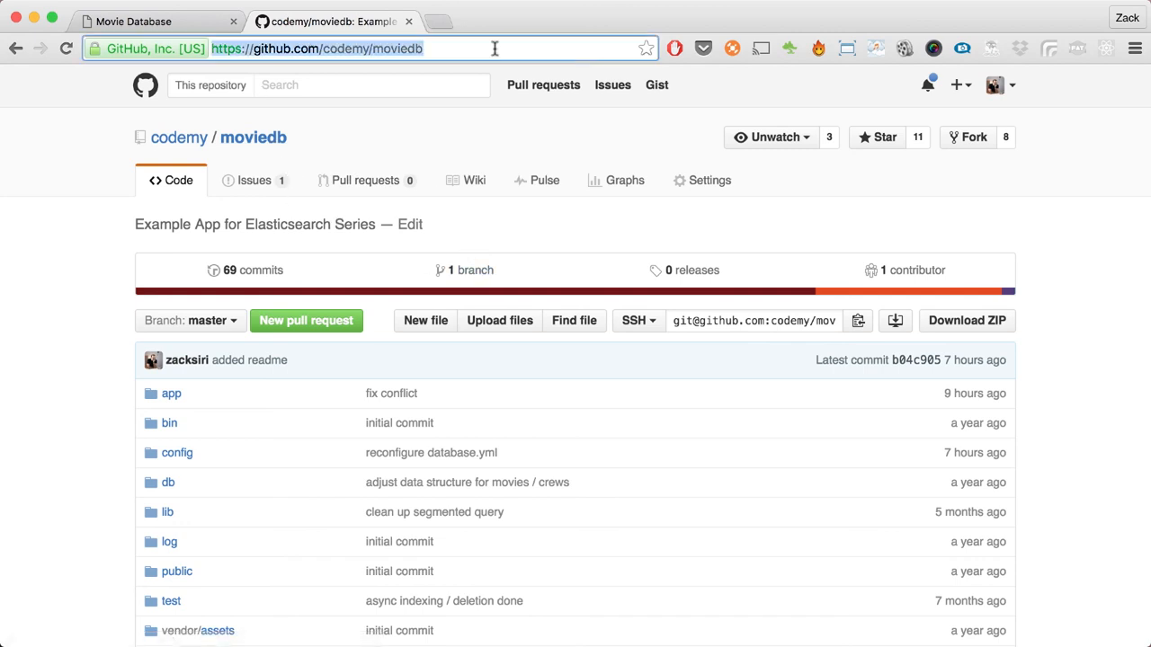
mouse_move(709, 180)
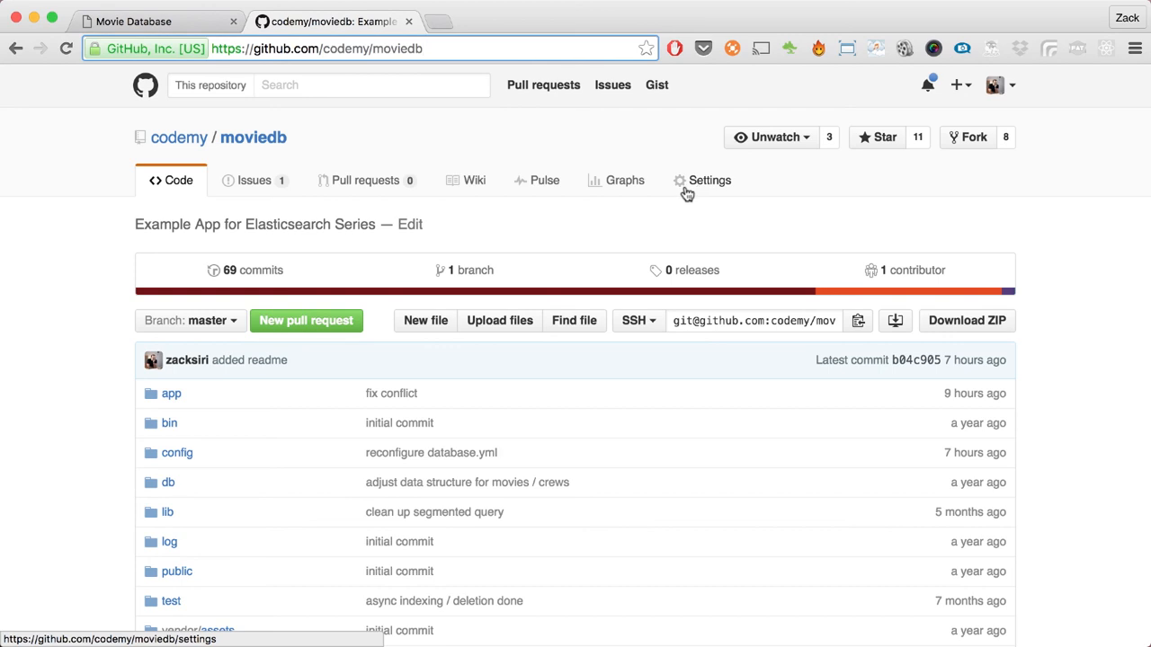
scroll("down", 3)
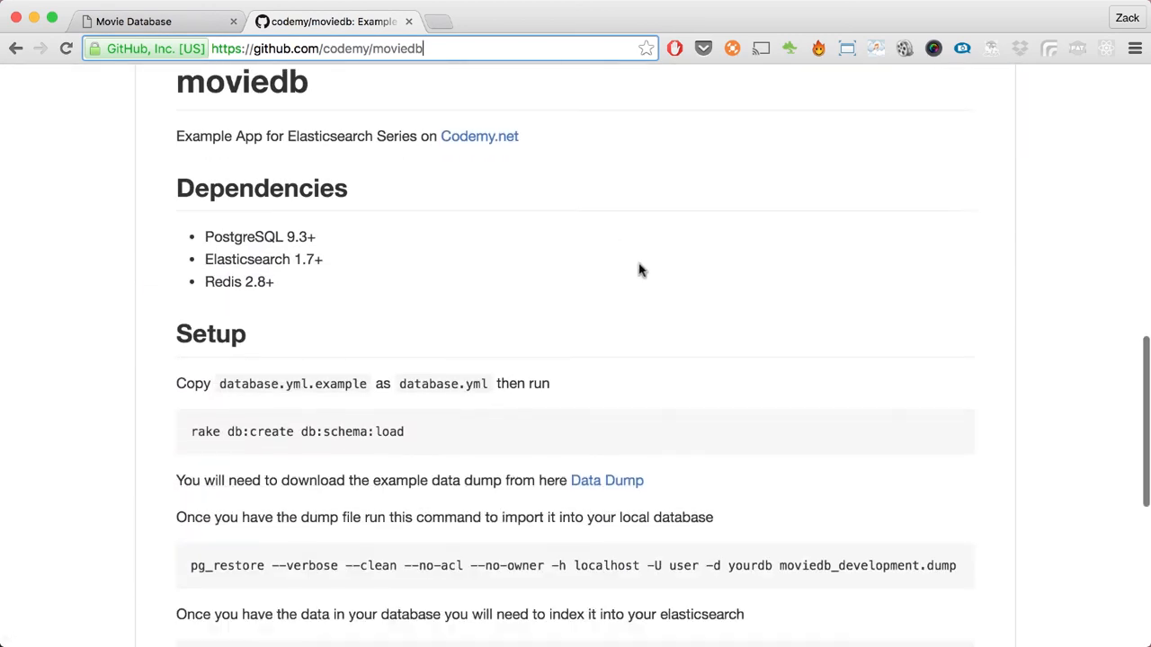
scroll("down", 3)
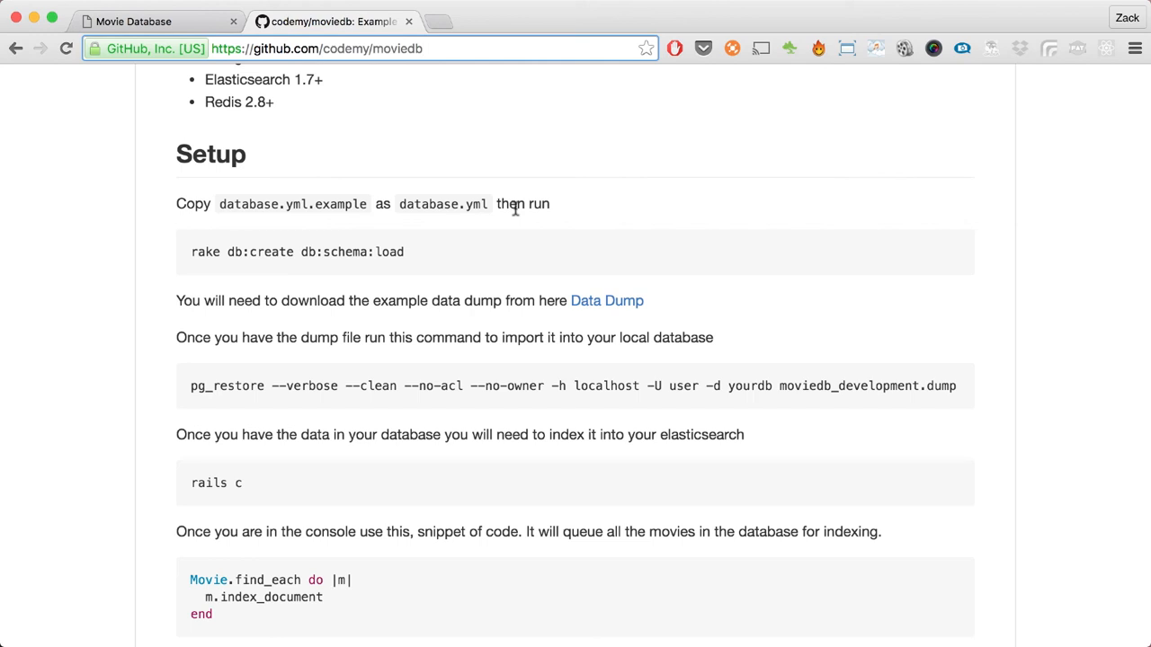
mouse_move(530, 219)
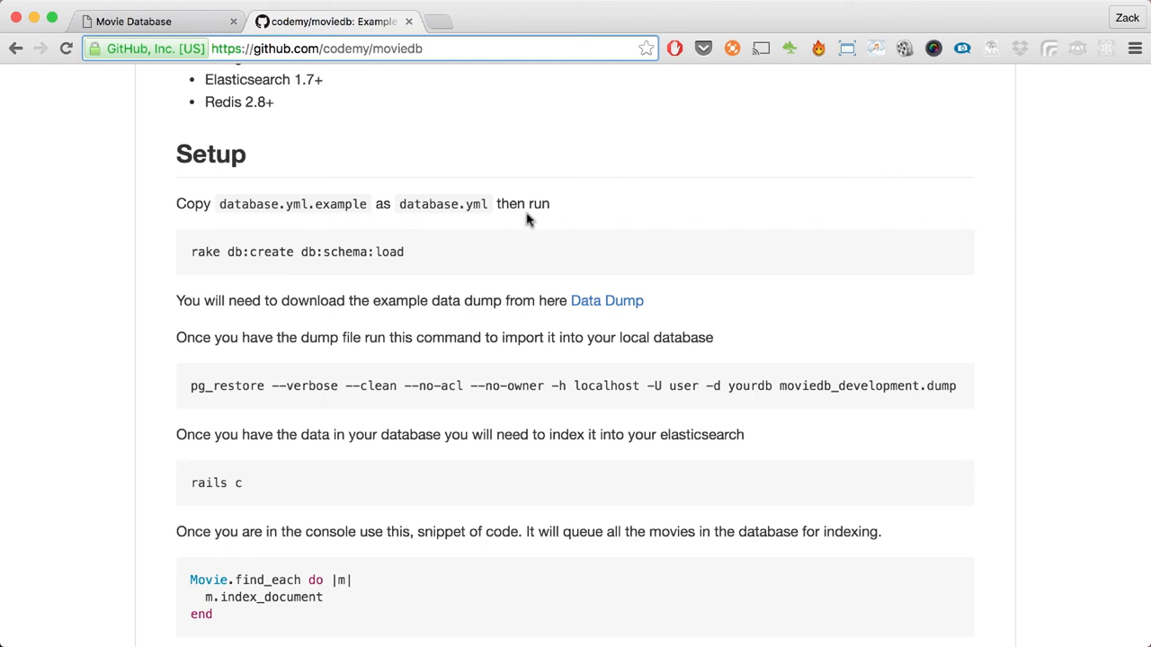
mouse_move(606, 301)
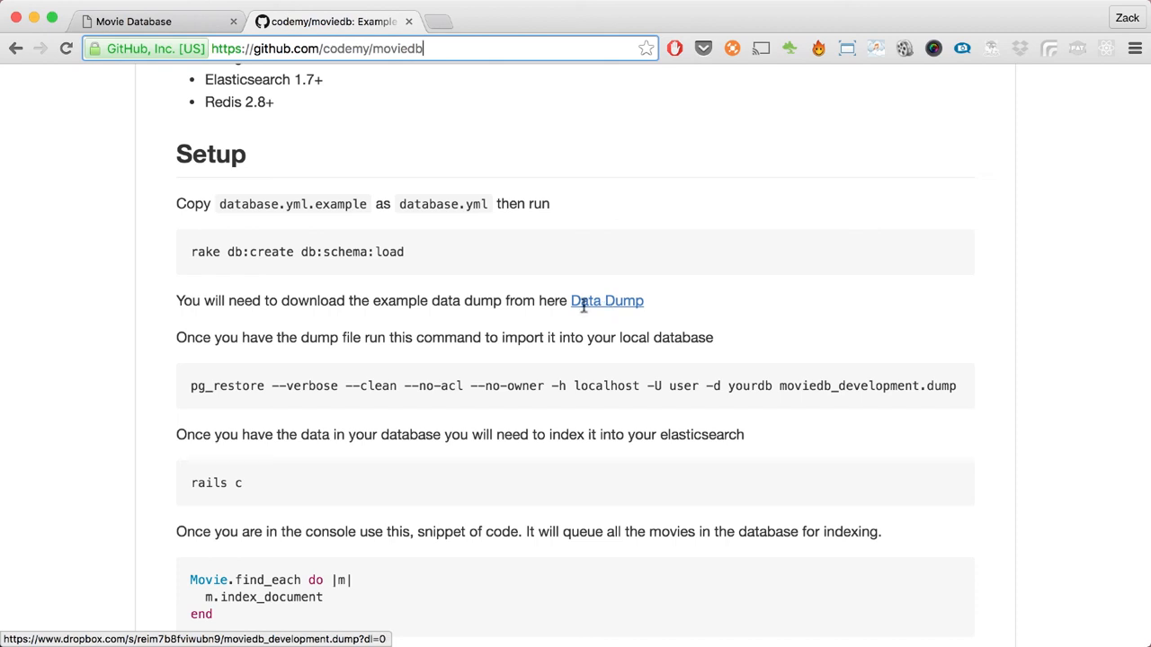
scroll("down", 3)
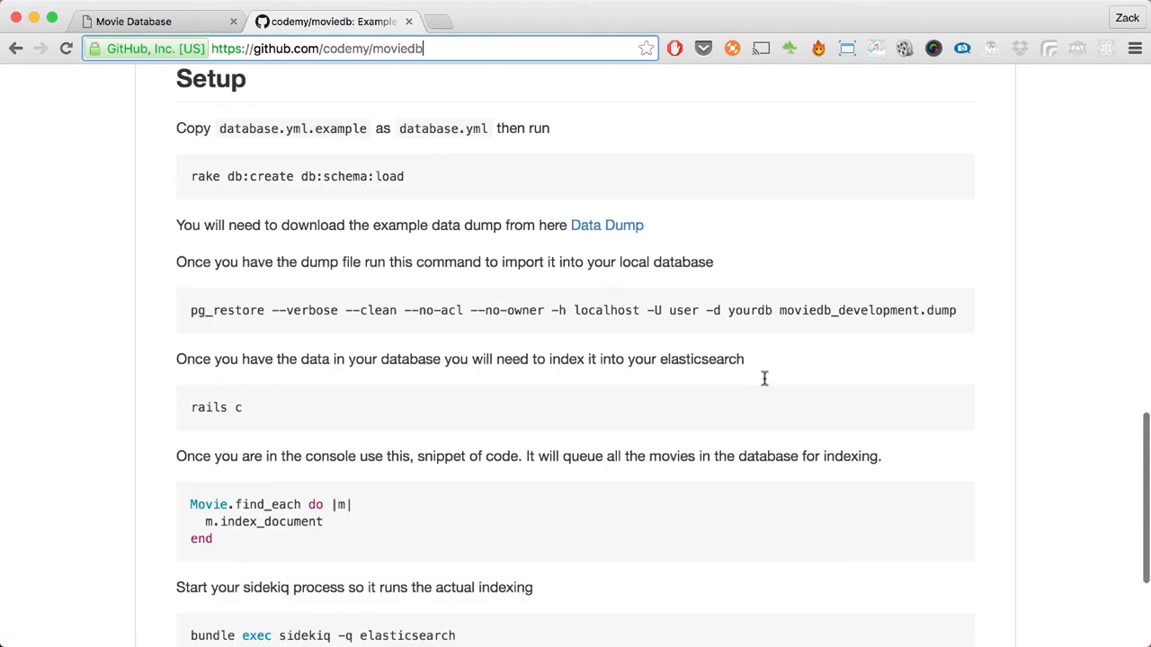
scroll("down", 3)
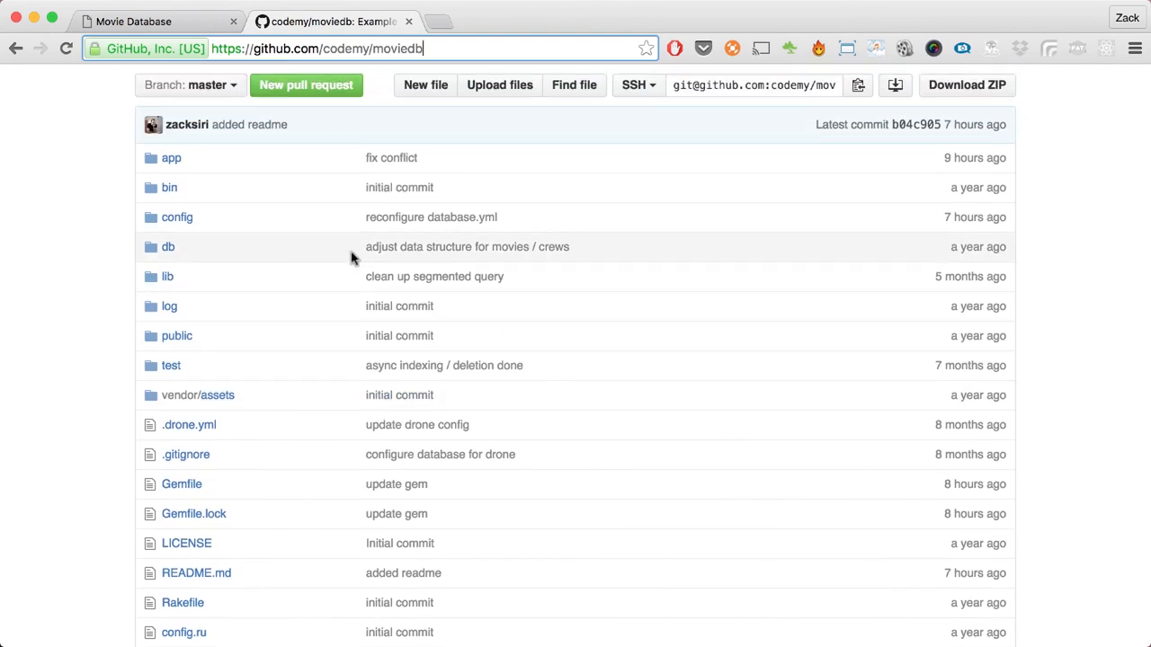
left_click(135, 21)
type("docker")
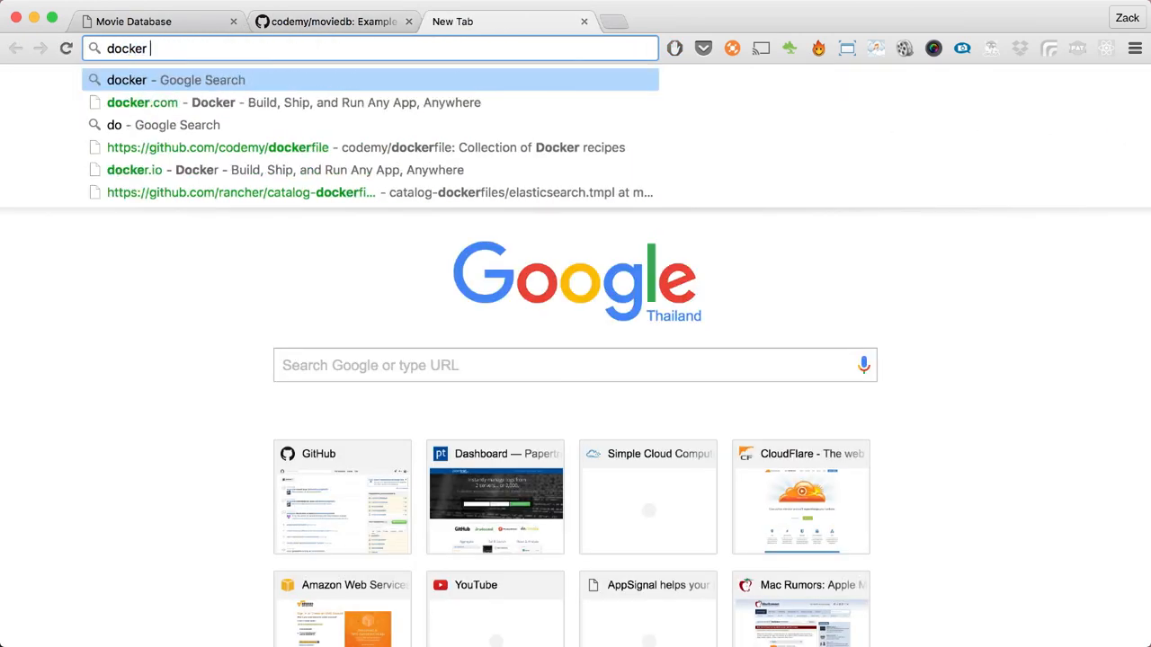
Step: Search 'docker install ubuntu', land on the Docker Docs Ubuntu guide and reach its Prerequisites
type("install ubnutu")
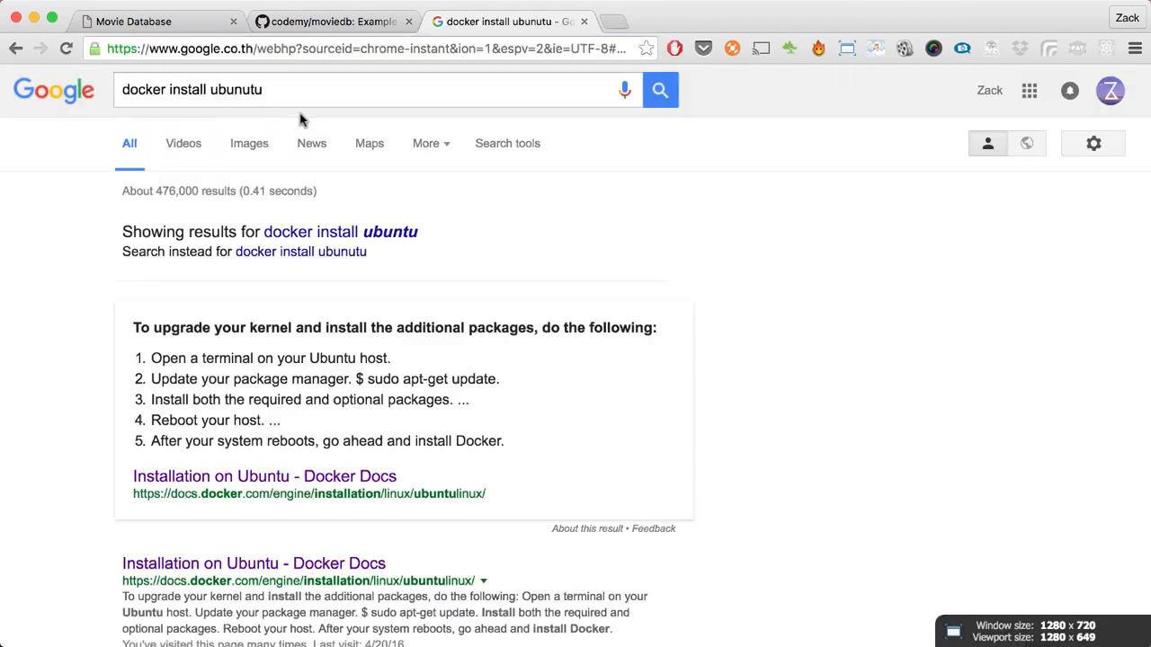
left_click(264, 476)
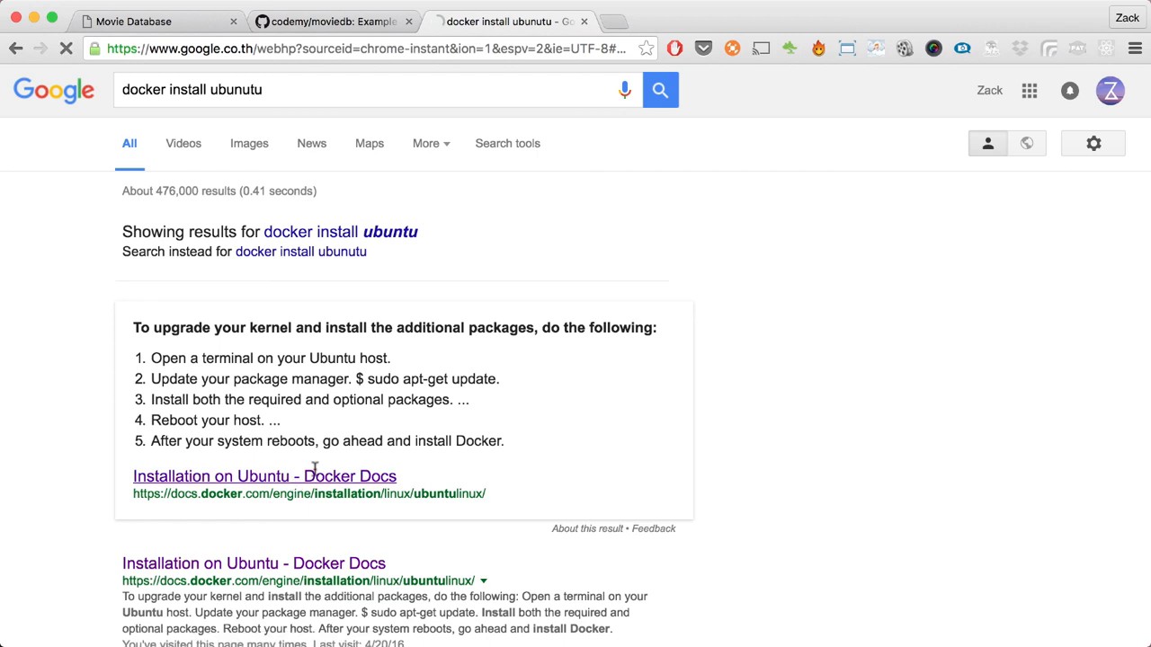
left_click(264, 476)
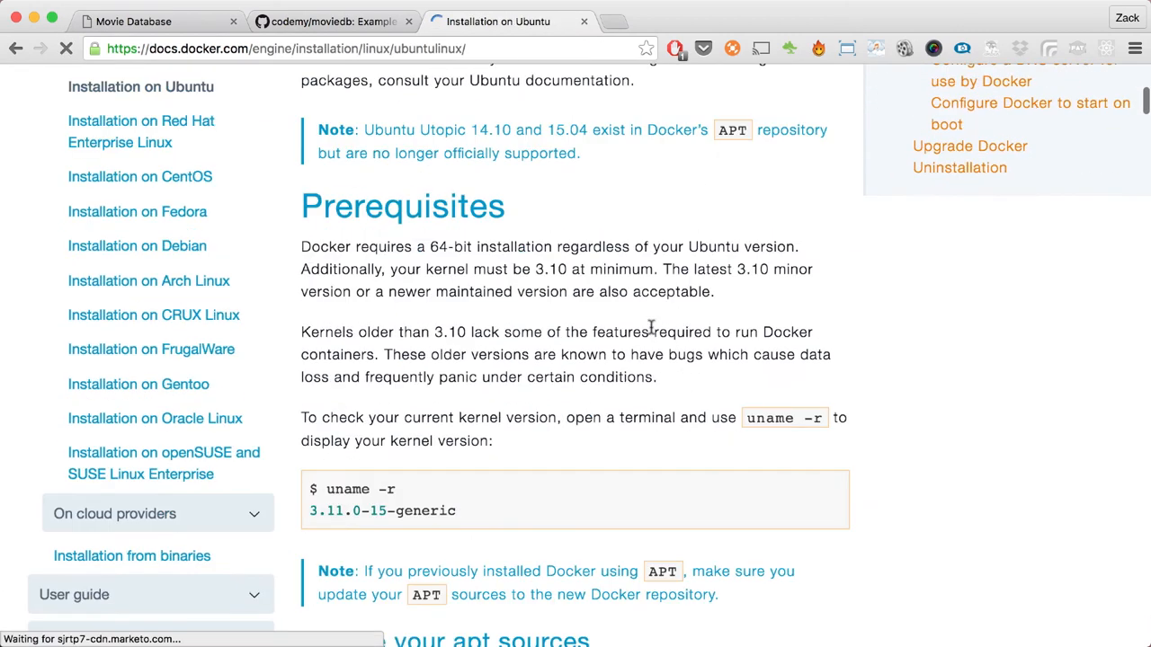
scroll("down", 3)
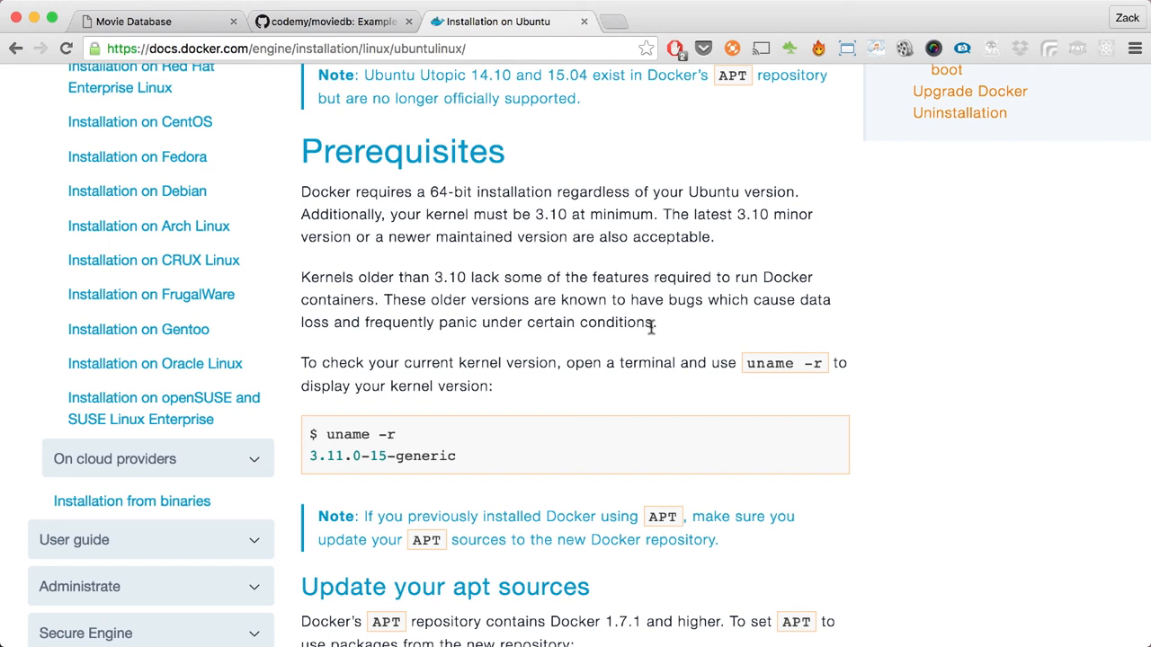
scroll("down", 3)
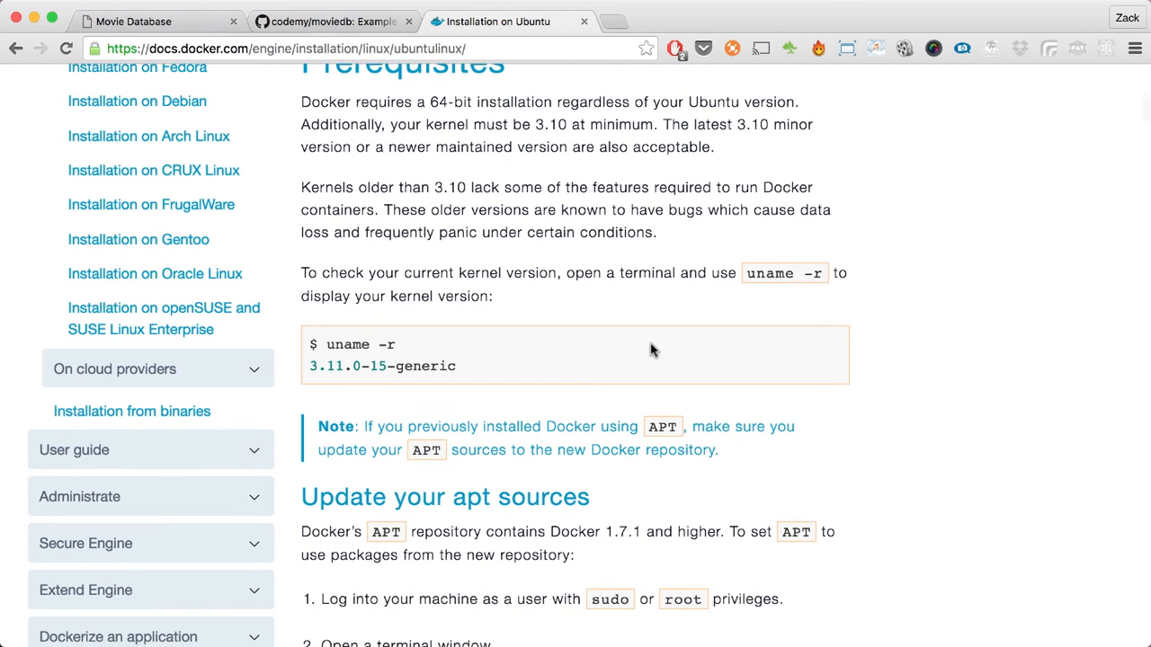
scroll("down", 3)
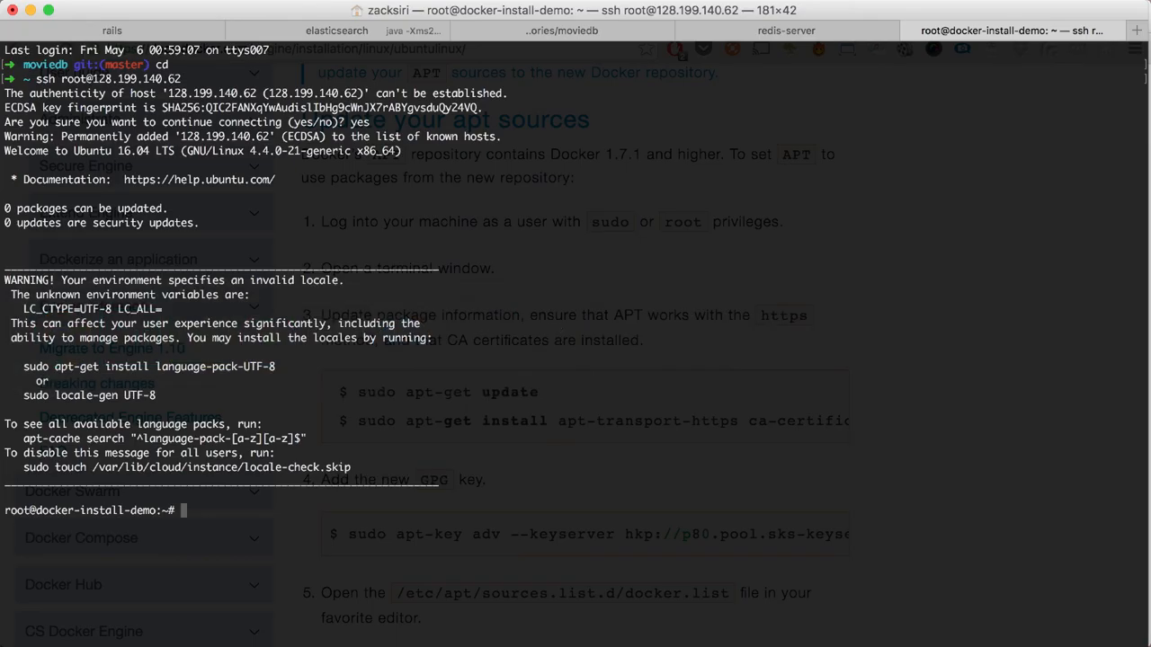
Step: Run apt-get update on the server, then return to the Docker installation guide
type("apt-get update")
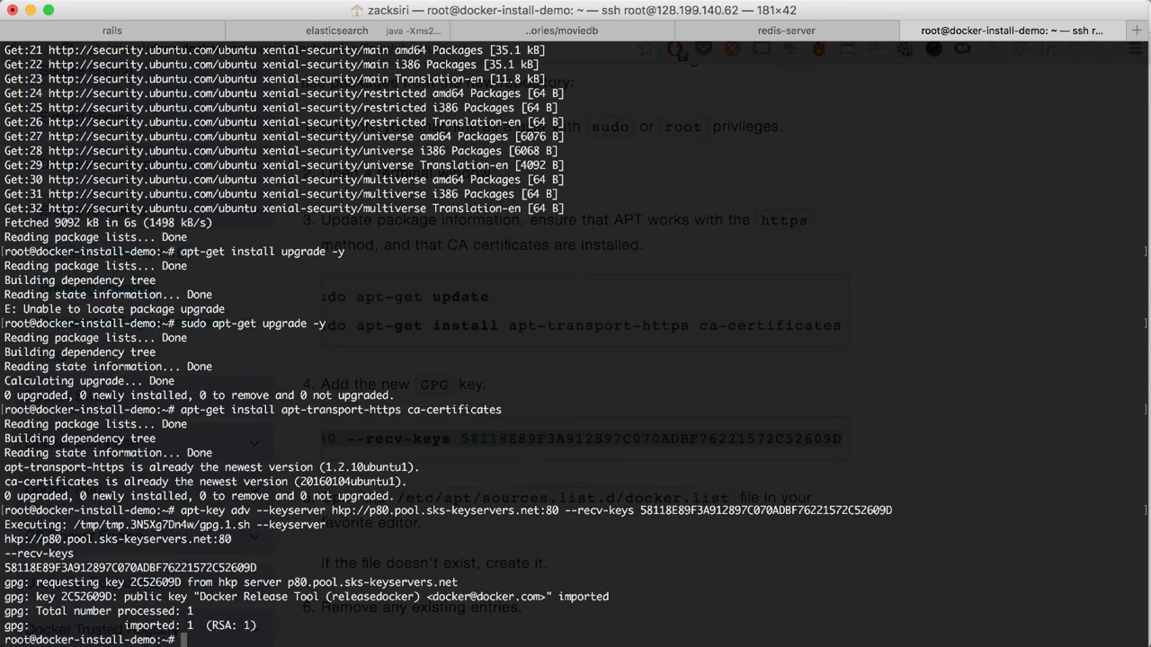
left_click(508, 21)
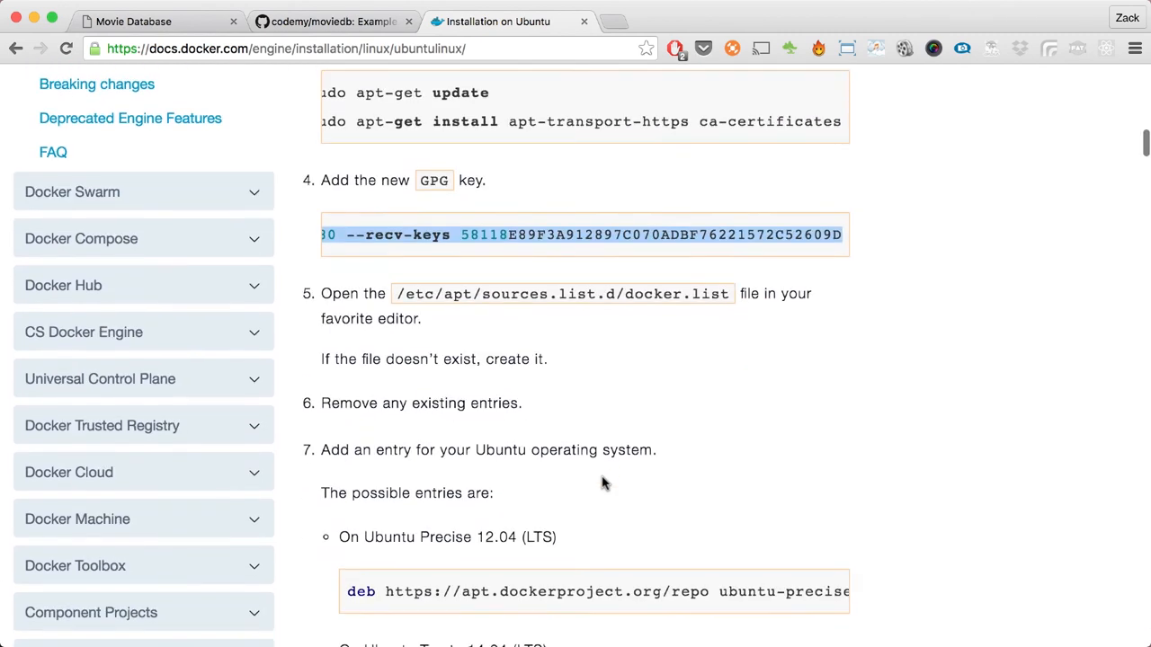
Step: Scroll the guide to the docker.list deb entries, down to the Ubuntu Xenial 16.04 line
scroll("down", 3)
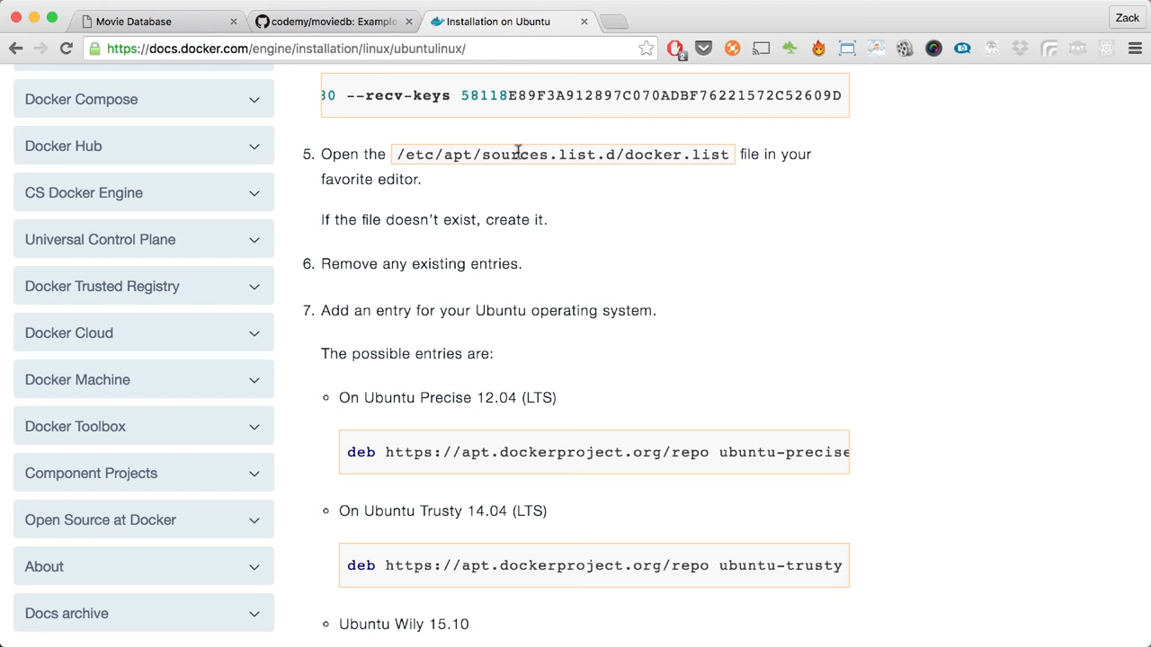
scroll("down", 3)
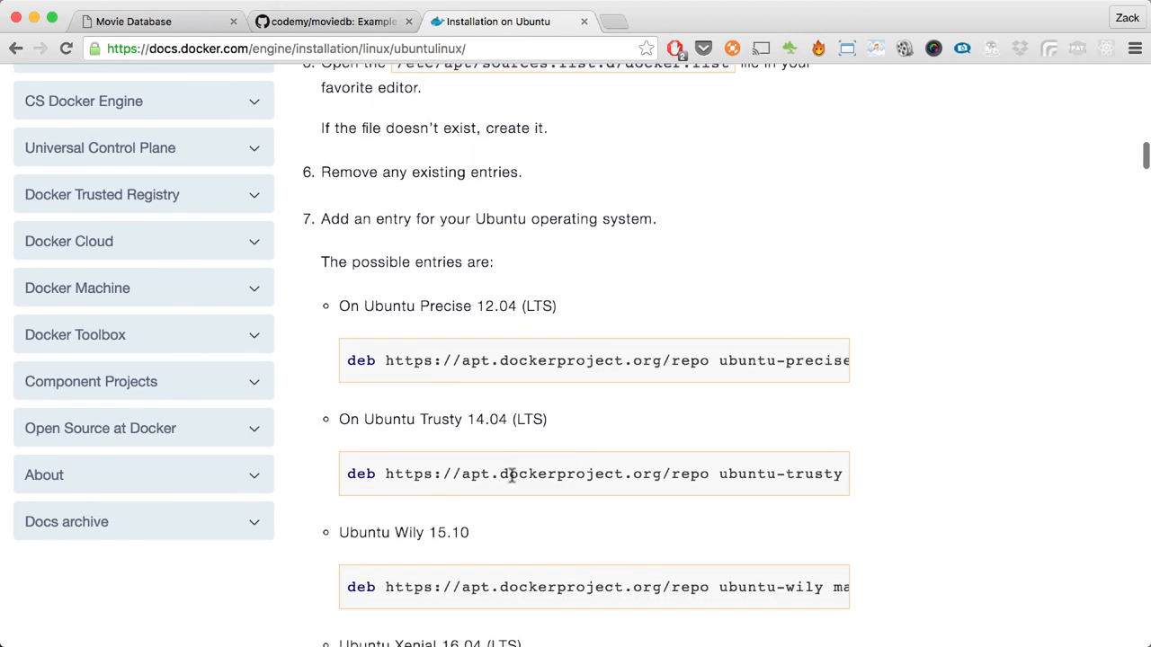
scroll("down", 3)
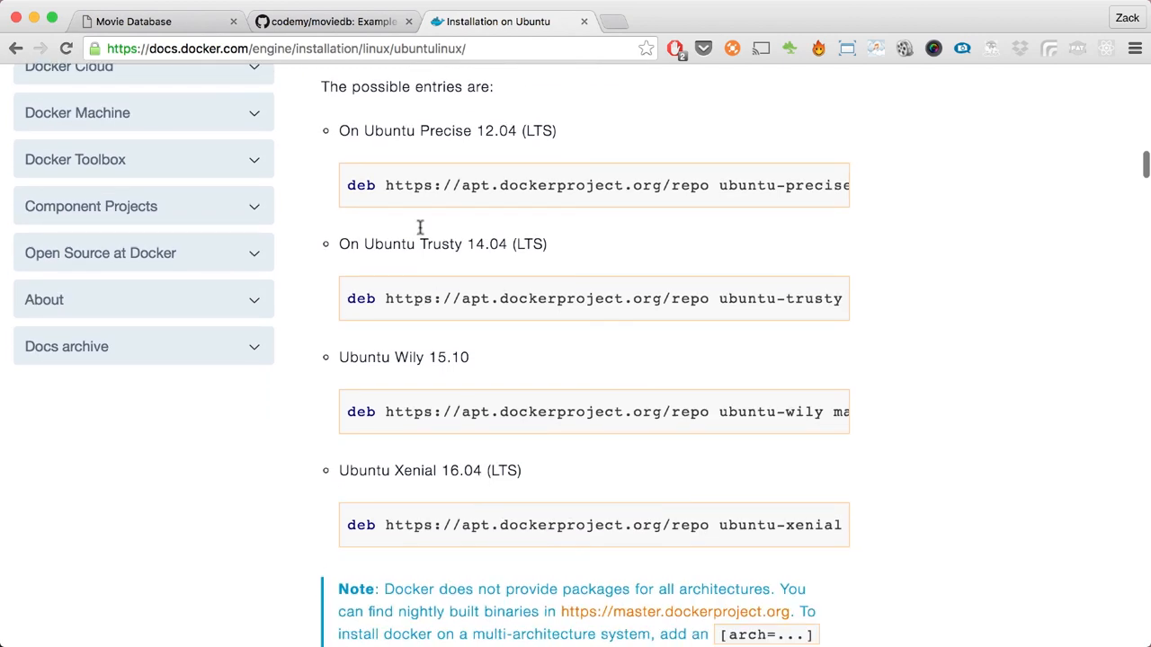
mouse_move(348, 525)
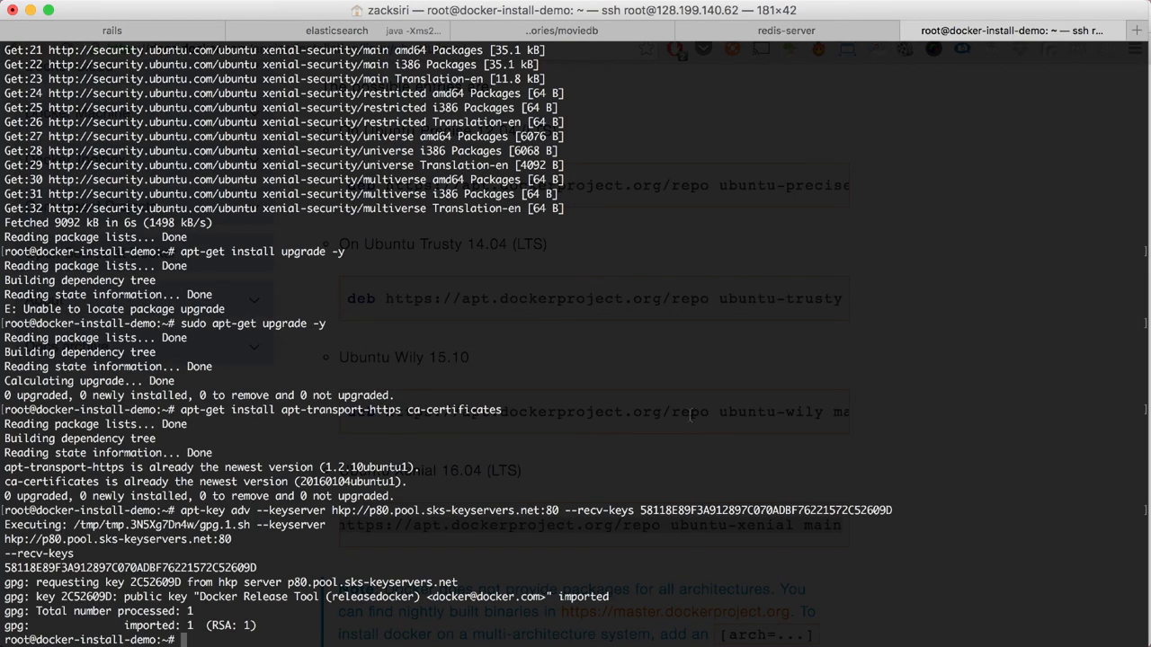
type("vi /e")
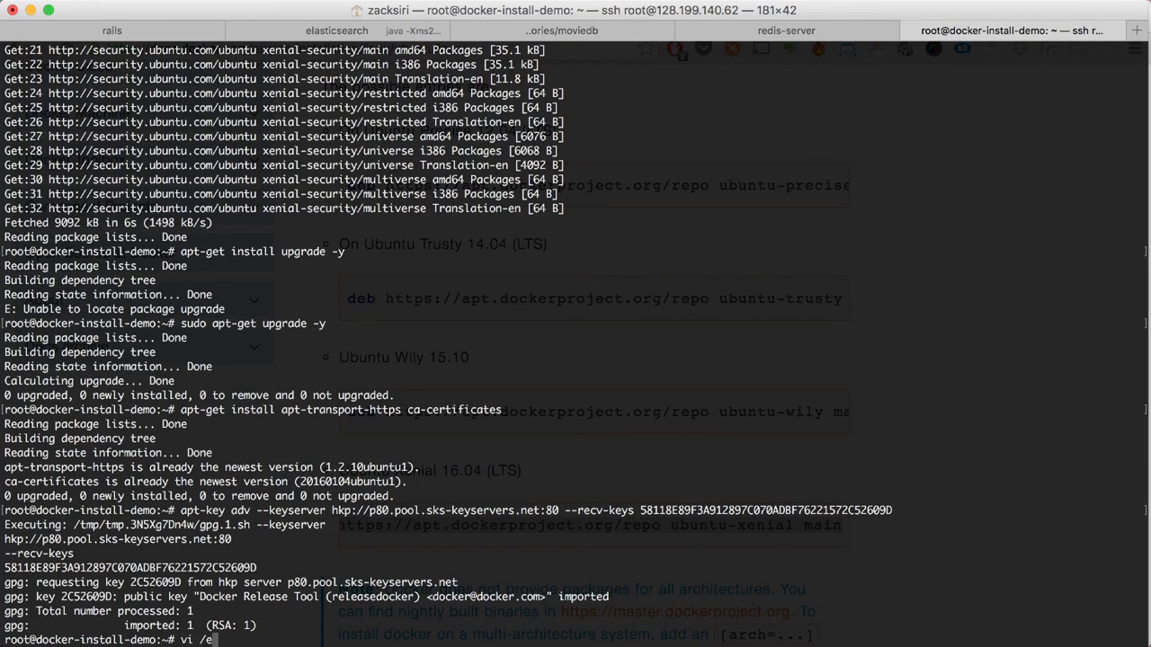
left_click(508, 21)
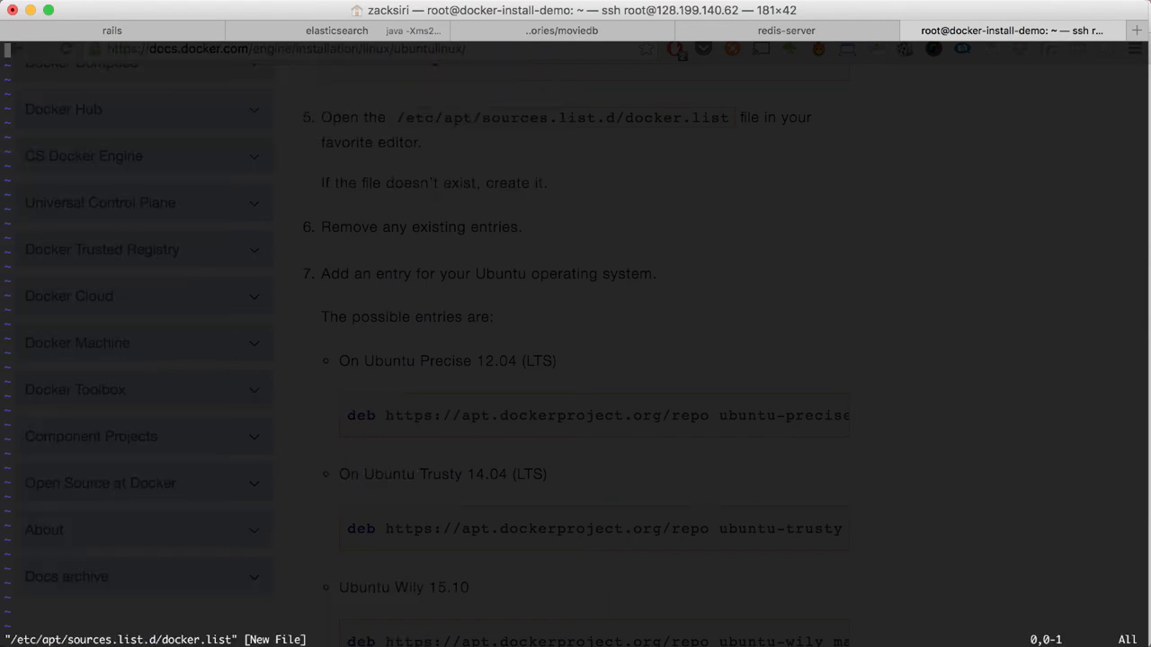
type("deb https://apt.dockerproject.org/repo ubuntu-xenial main")
type("apt-get update")
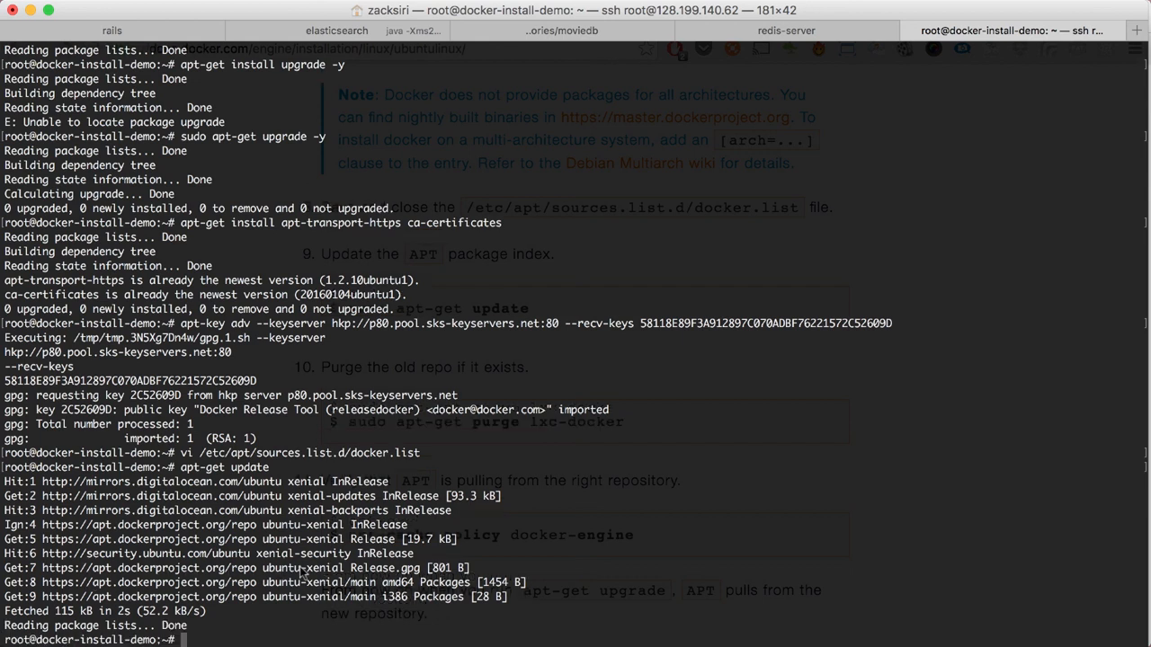
scroll("down", 3)
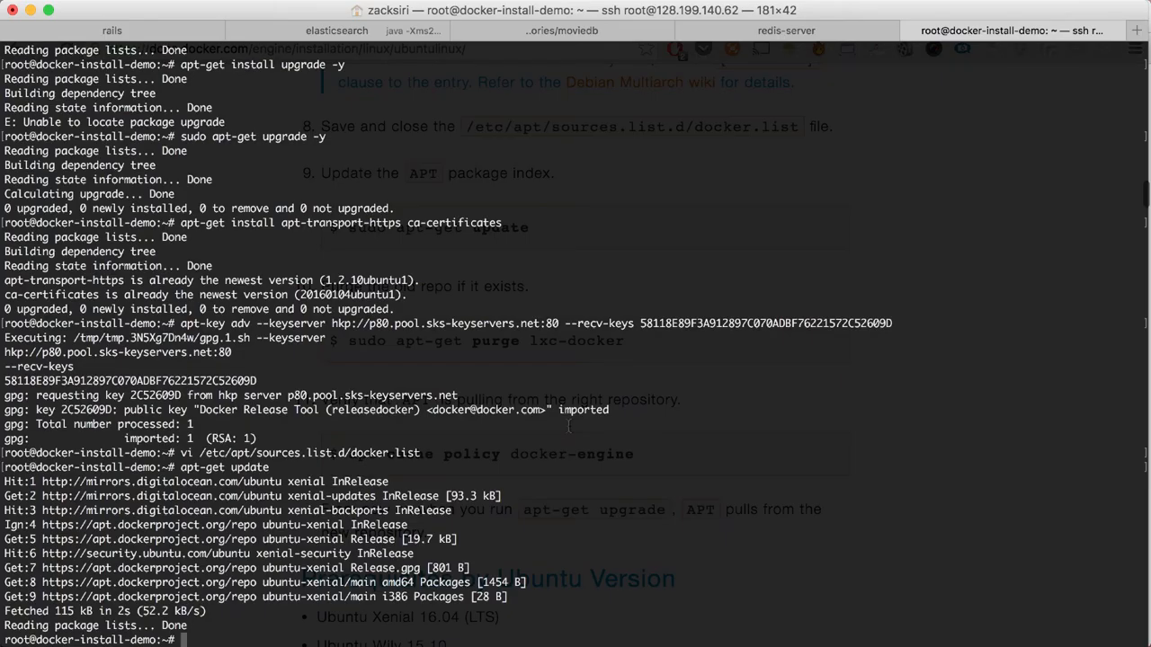
left_click(497, 21)
type("apt-cache policy docker-engine")
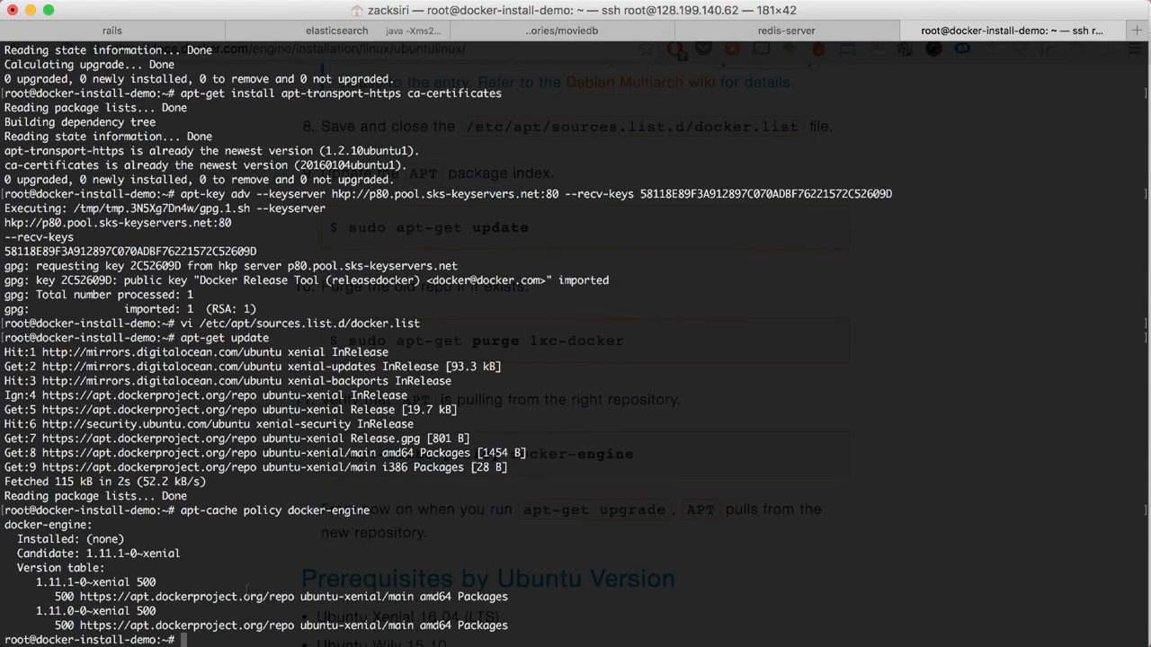
Step: Copy the apt-get install linux-image-extra-$(uname -r) command from the Docker guide
double_click(94, 581)
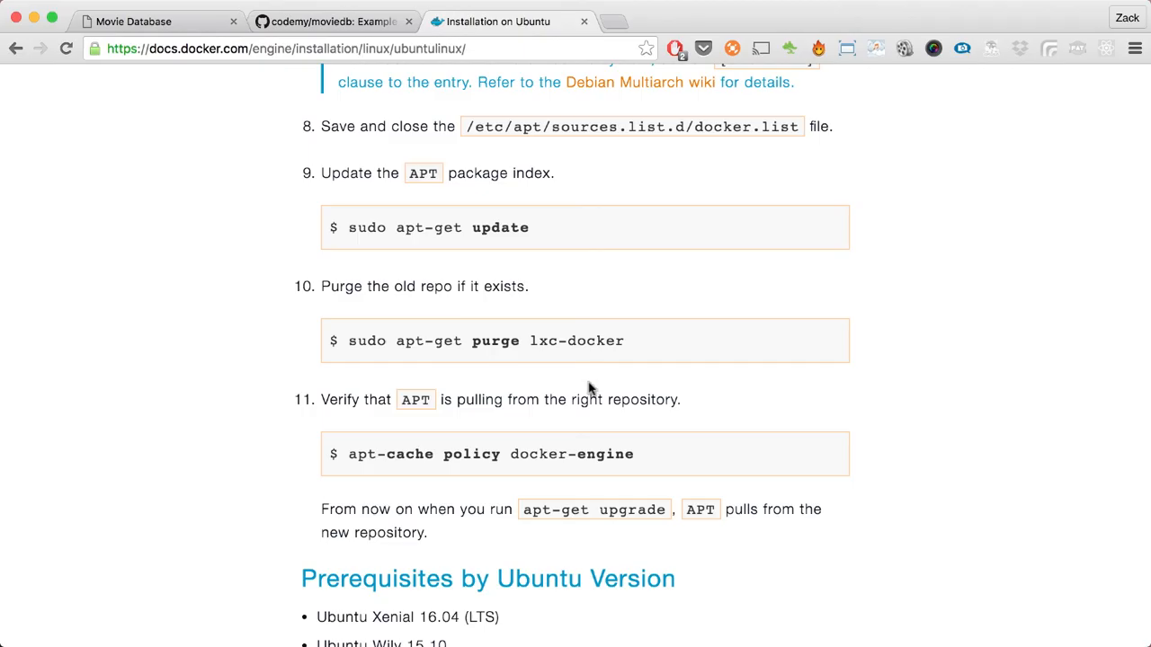
scroll("down", 3)
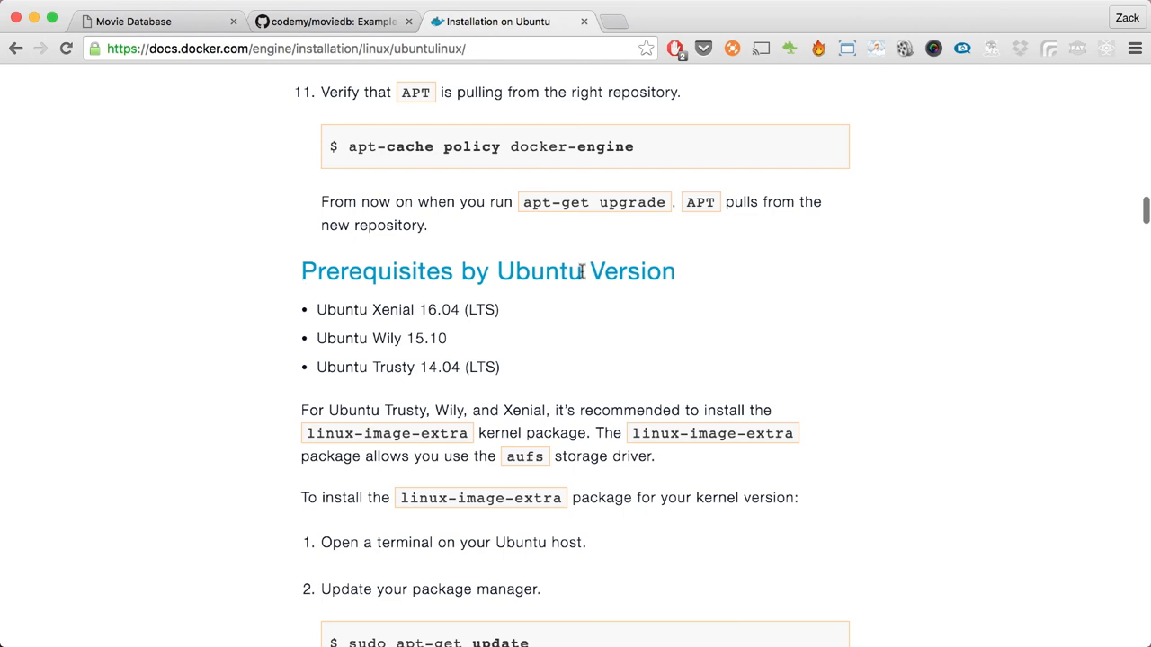
left_click_drag(317, 310, 500, 366)
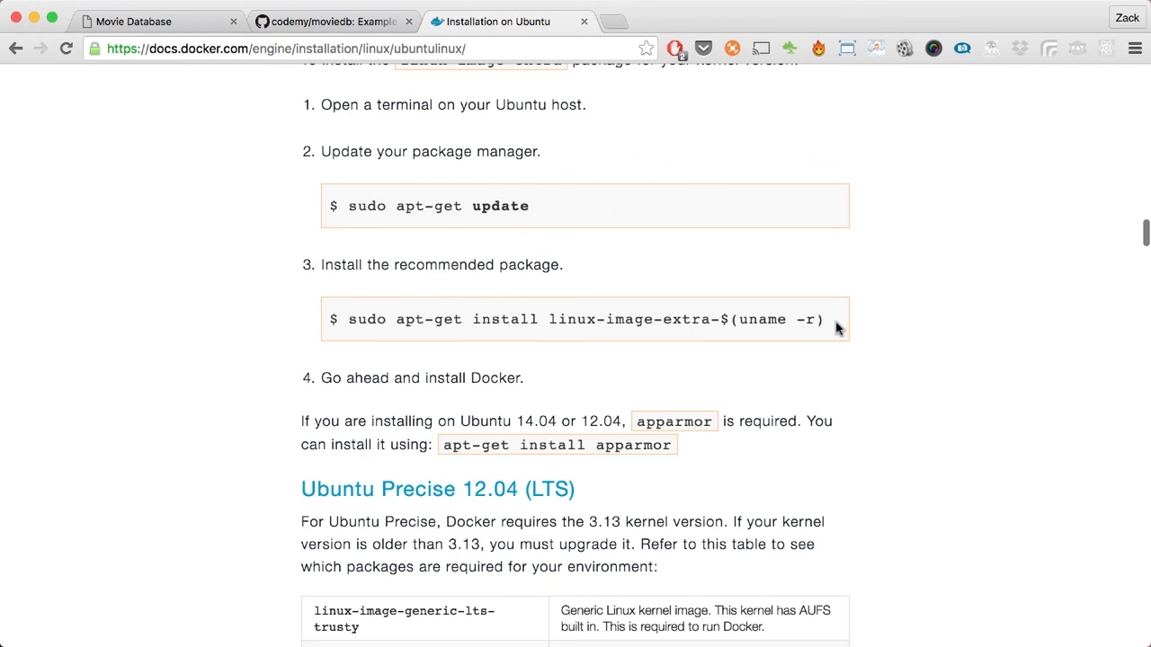
left_click_drag(396, 319, 823, 320)
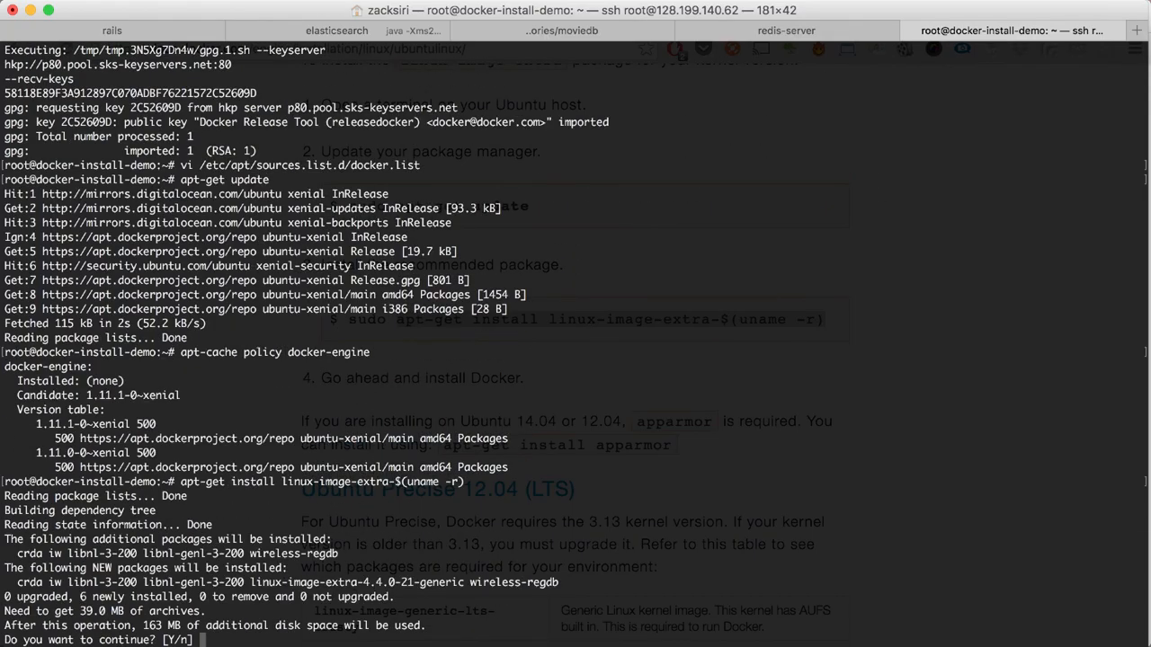
Step: Confirm with Y, let linux-image-extra install, and copy en_US.UTF-8 from the locale warning
type("Y")
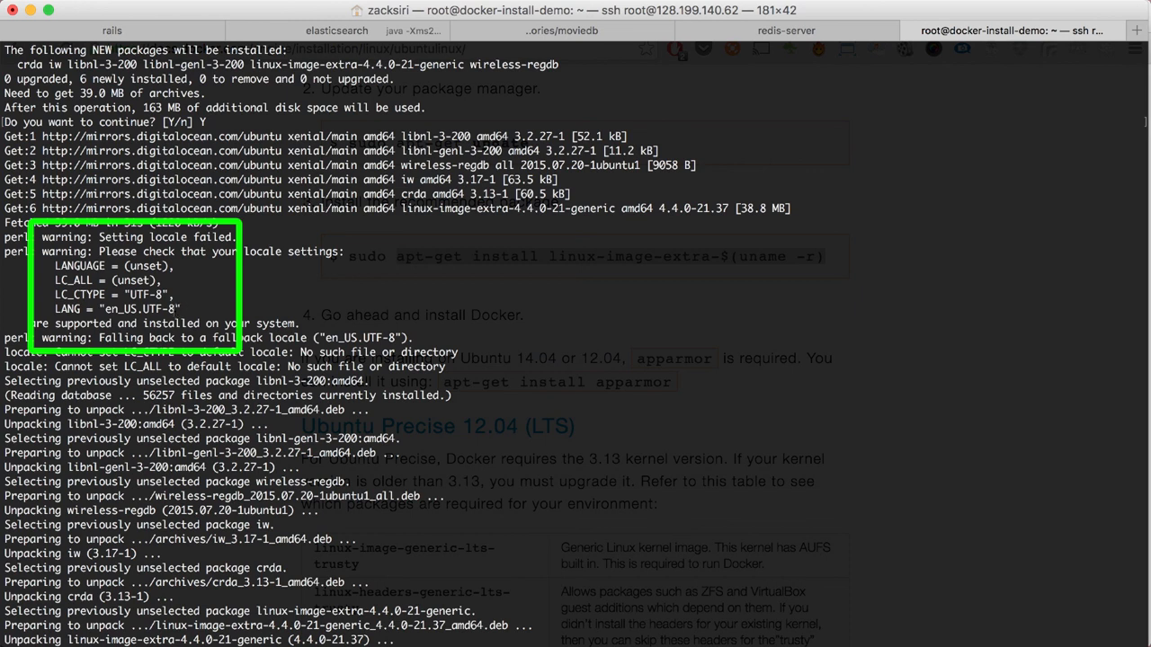
double_click(139, 309)
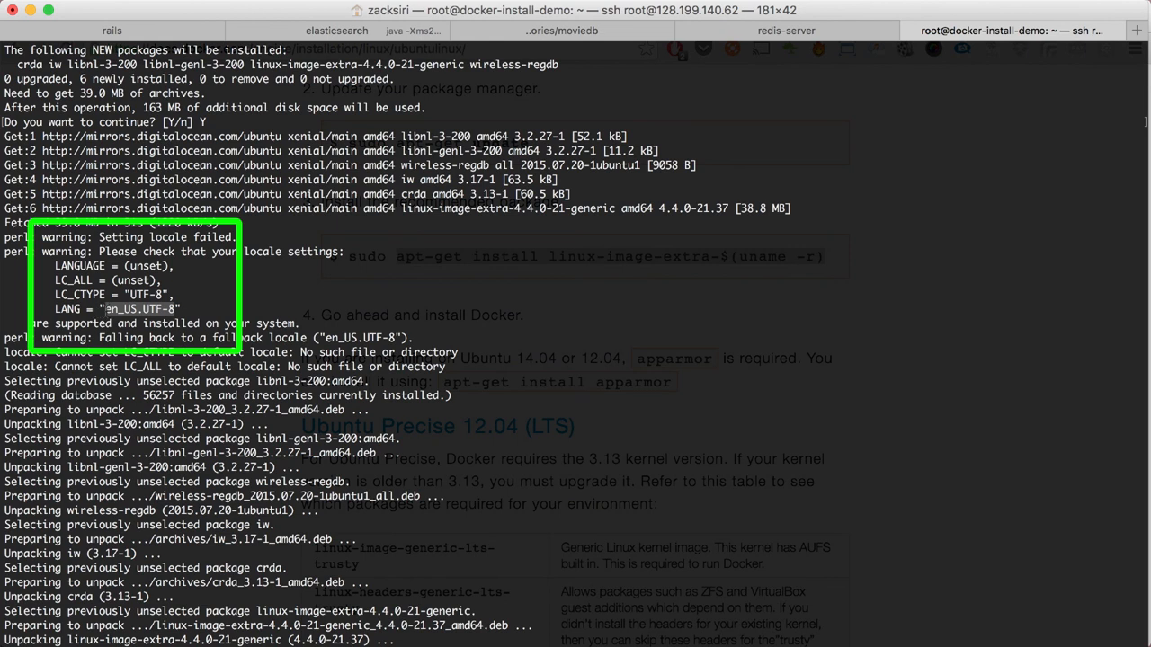
scroll("down", 3)
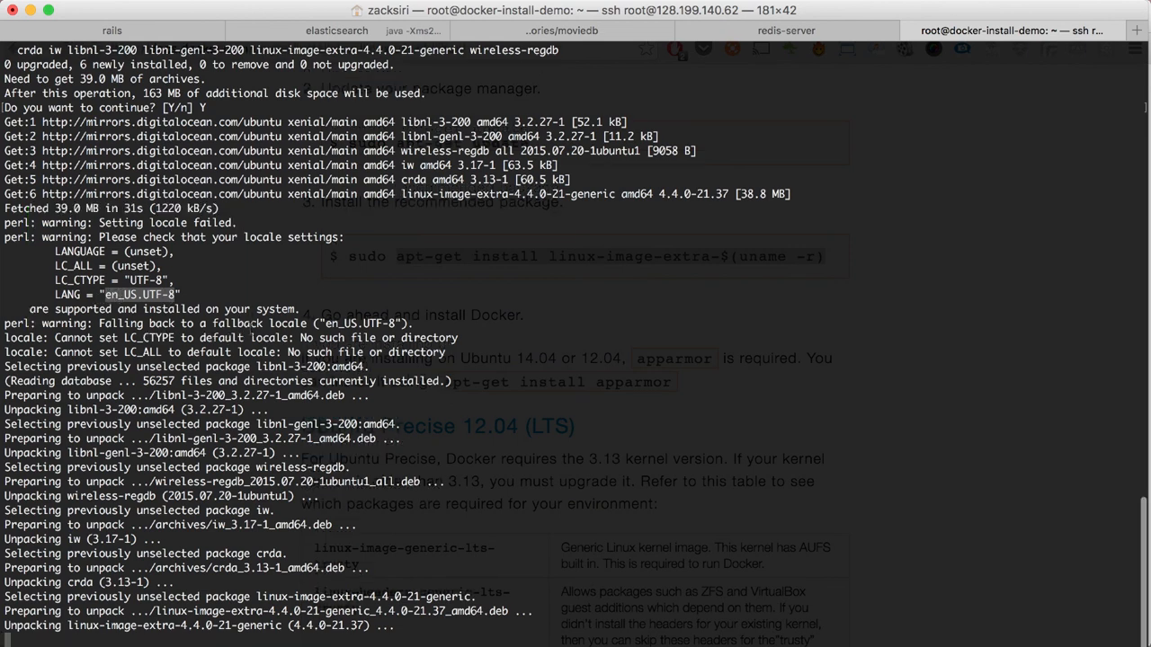
scroll("down", 3)
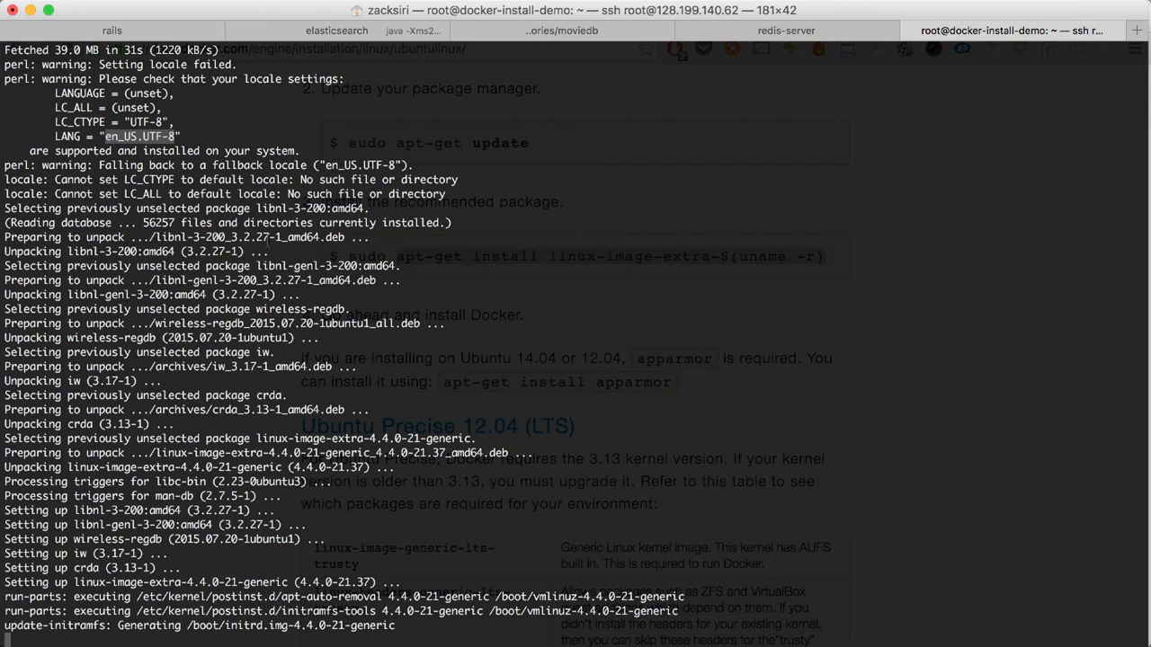
scroll("down", 3)
type("vi")
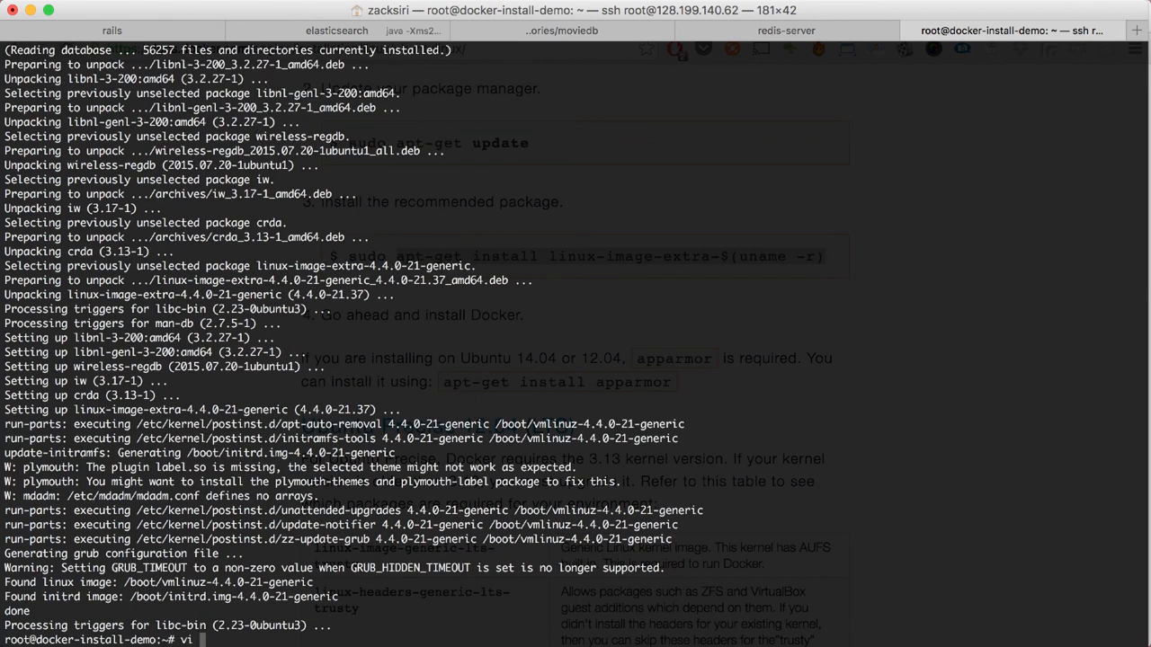
Step: In vi add export LANGUAGE and LC_ALL as 'en_US.UTF-8' to /etc/environment and write it
type("/etc/environ")
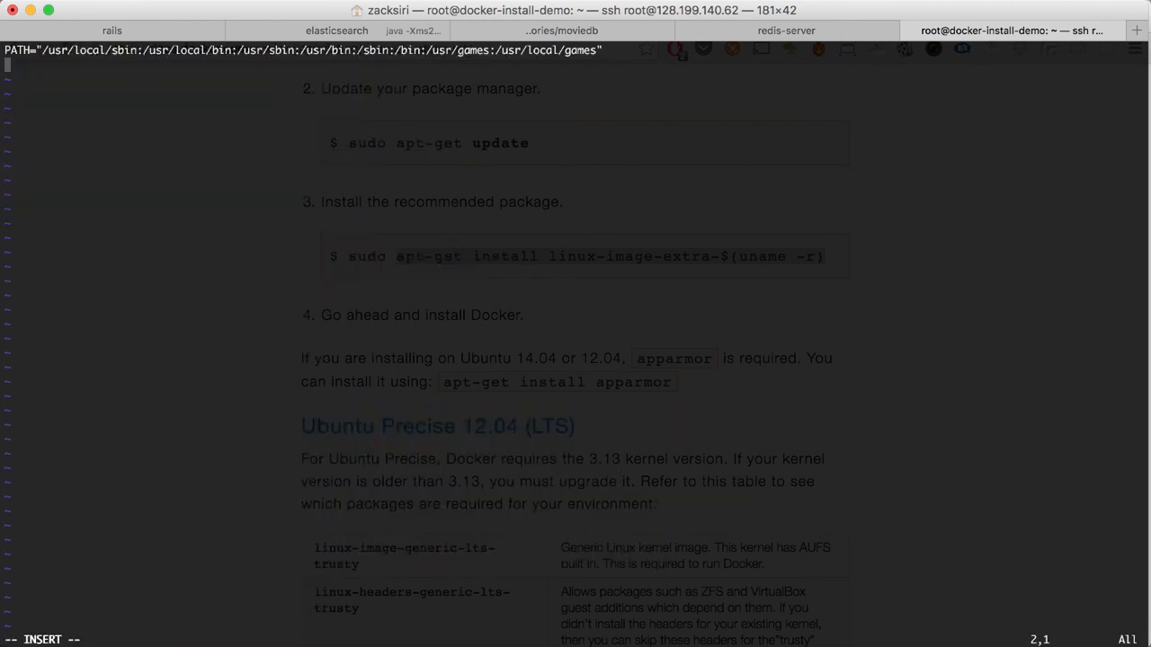
type("export LANGUAGE='en_US.UTF-8")
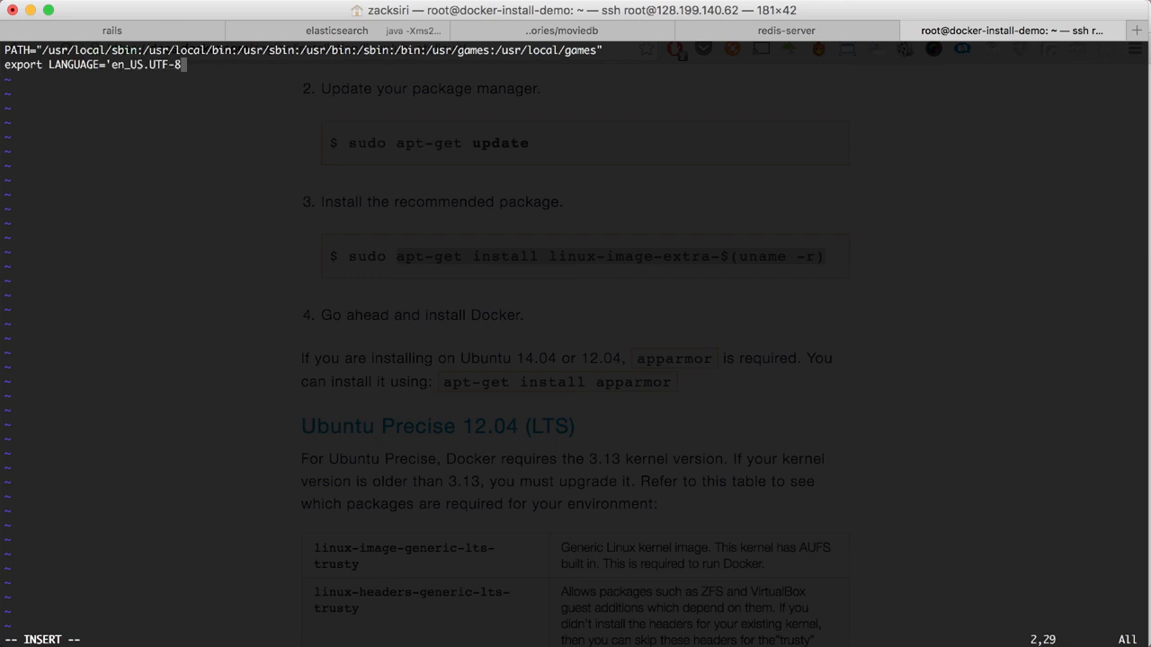
type("export LC_ALL='en_US.UTF-8")
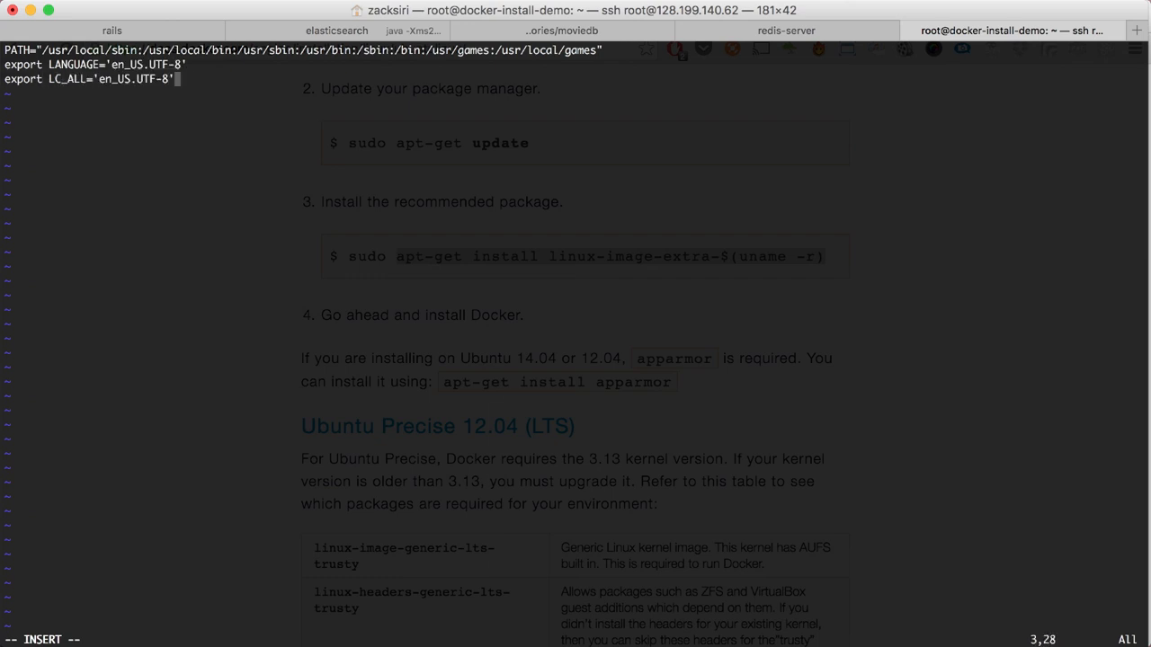
type(":")
type(". /etc/")
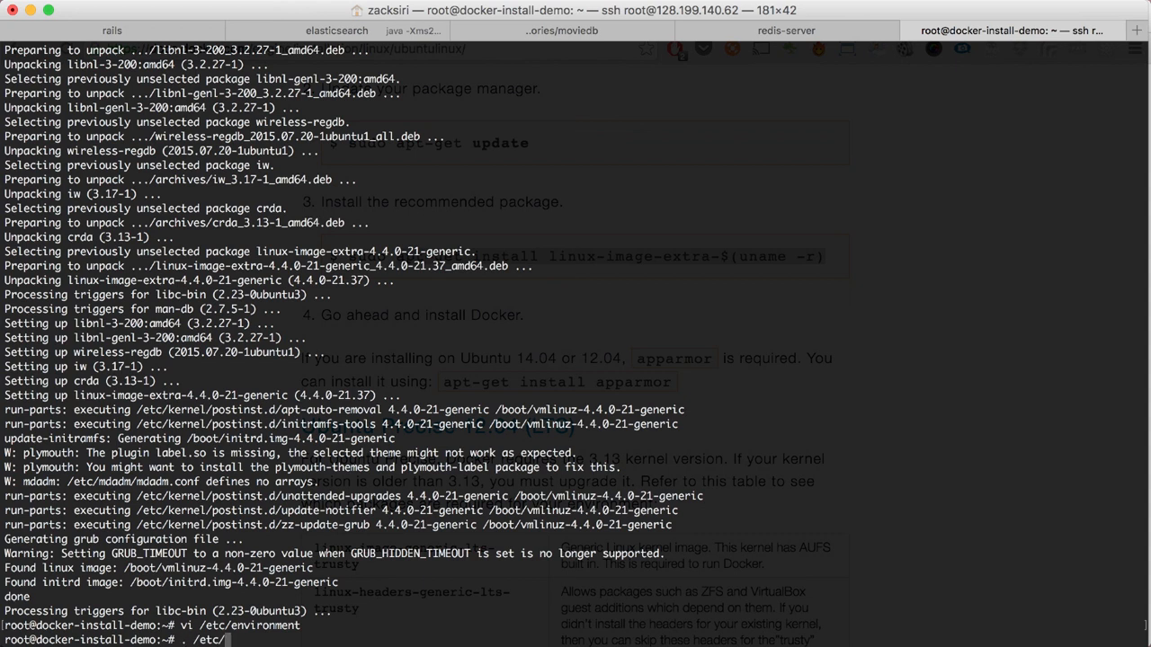
Step: Source /etc/environment, confirm docker info reports Docker absent, and return to Chrome
type("vnr")
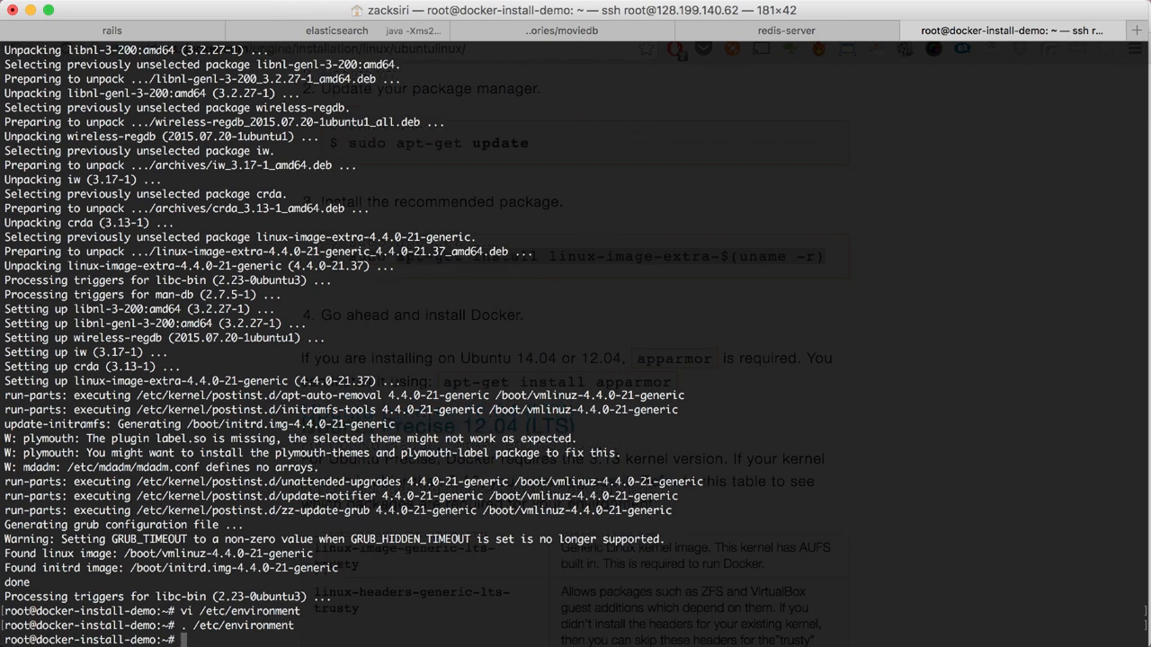
type("docker info")
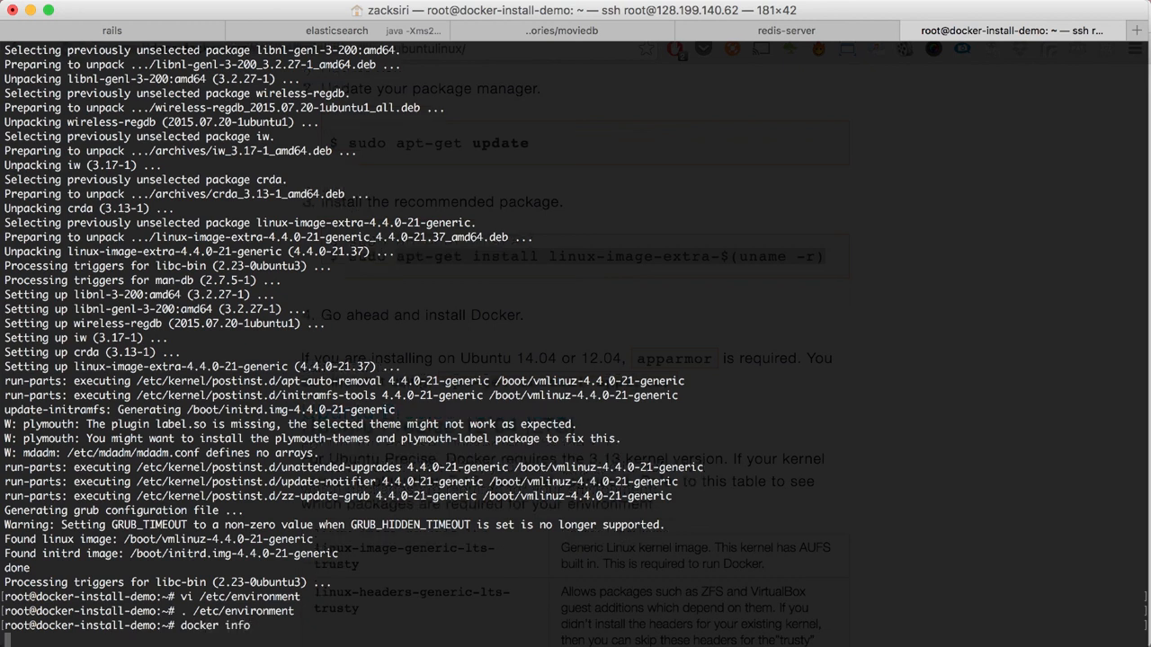
key("Return")
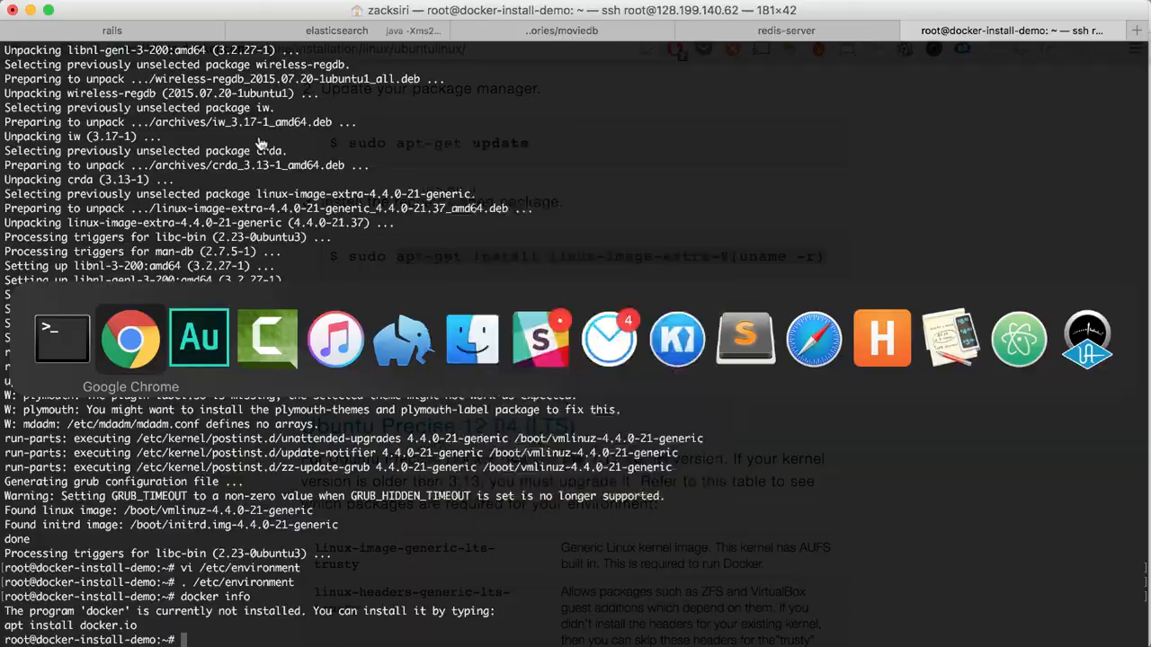
left_click(129, 338)
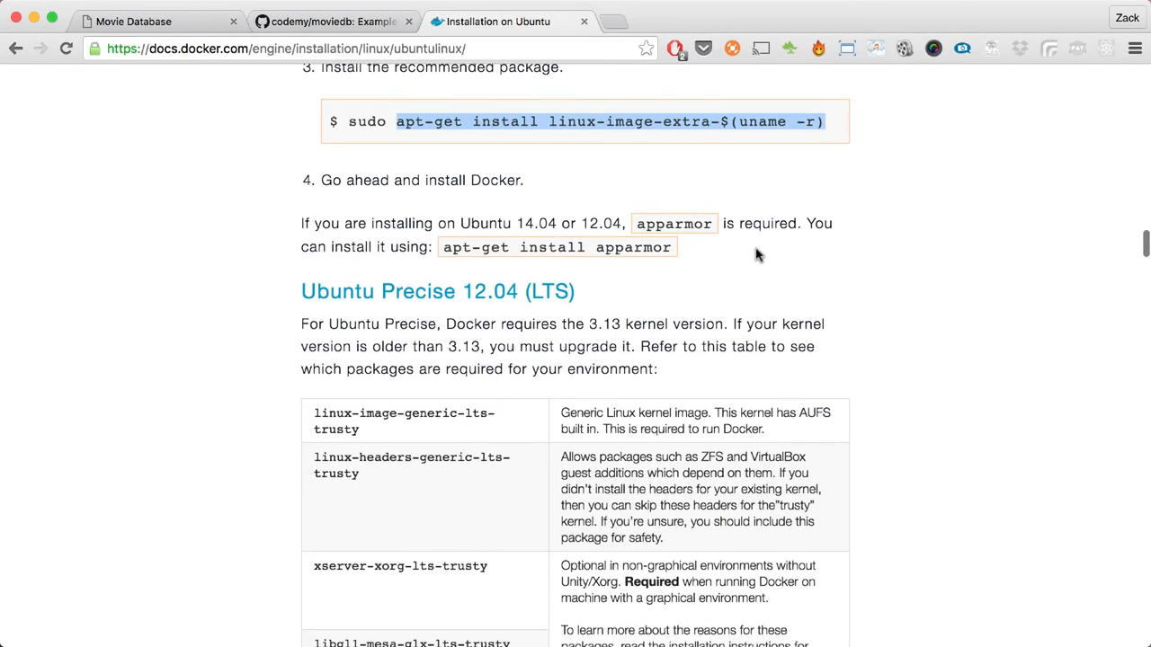
Step: Scroll the Ubuntu guide down through its Install steps for docker-engine
scroll("down", 3)
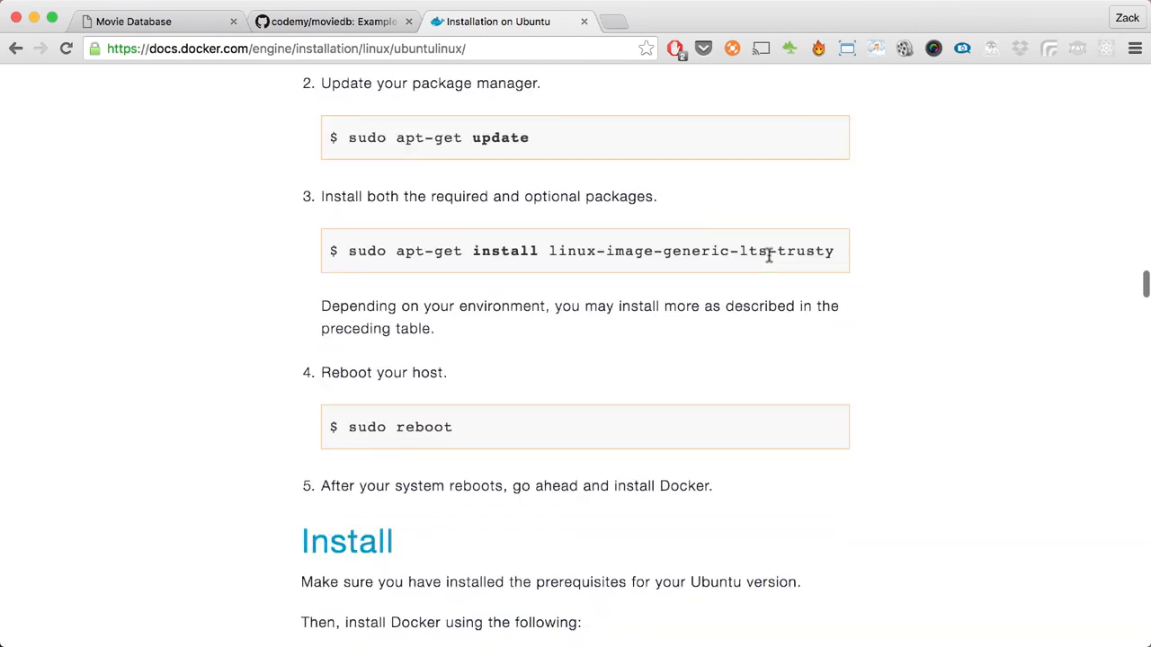
scroll("down", 3)
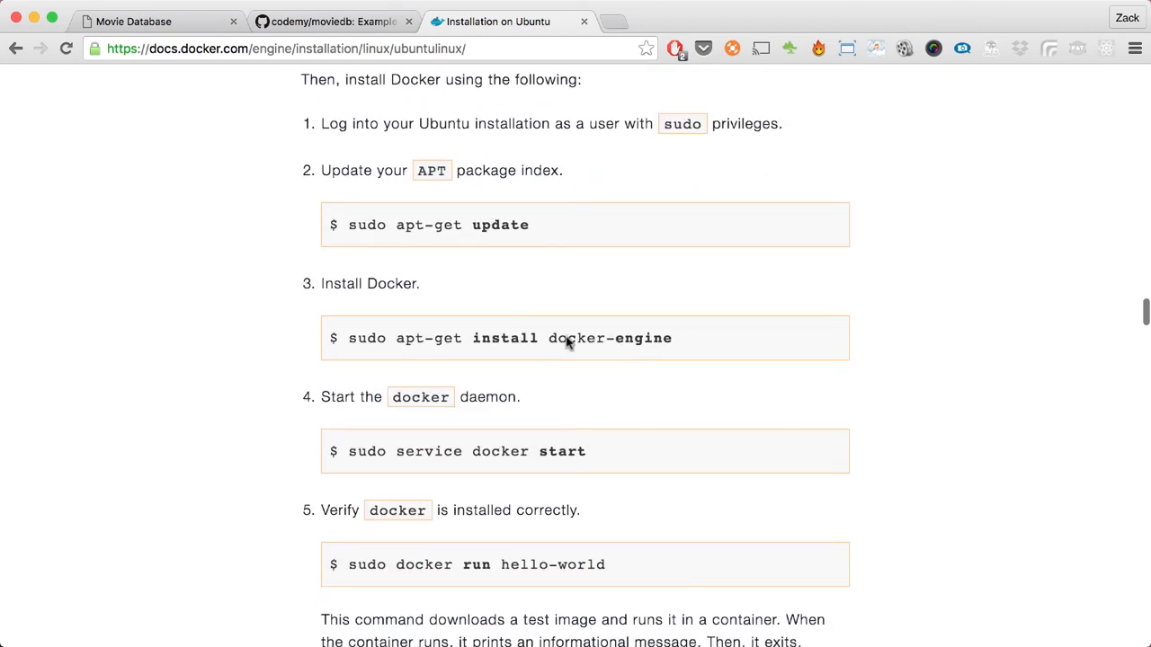
scroll("down", 3)
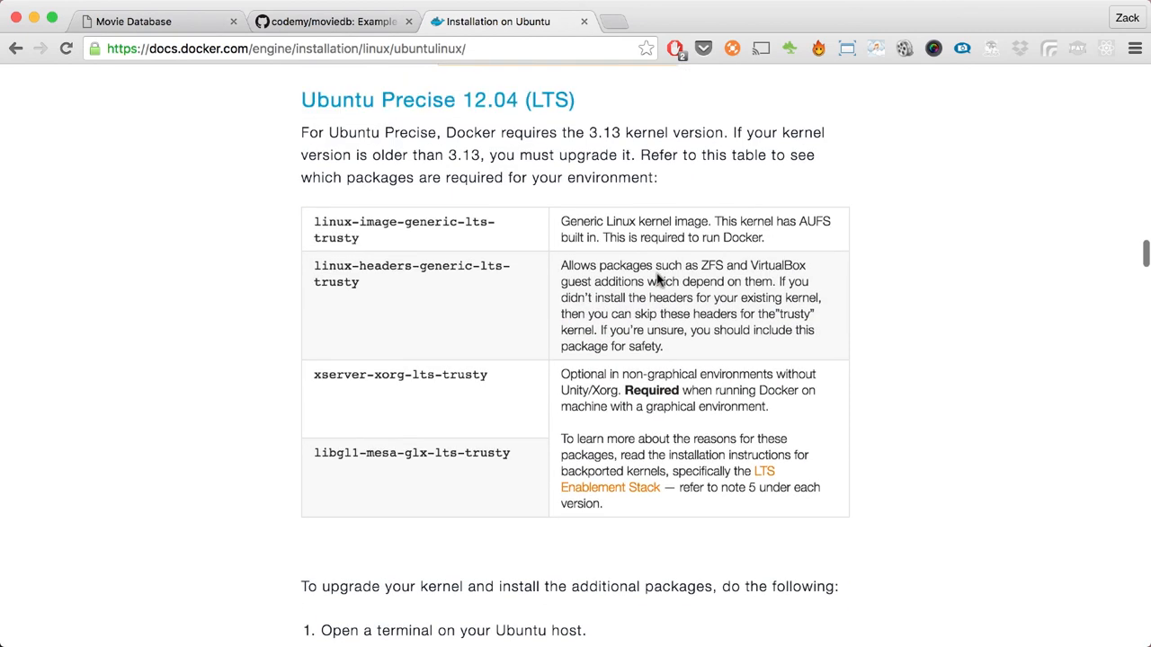
scroll("up", 3)
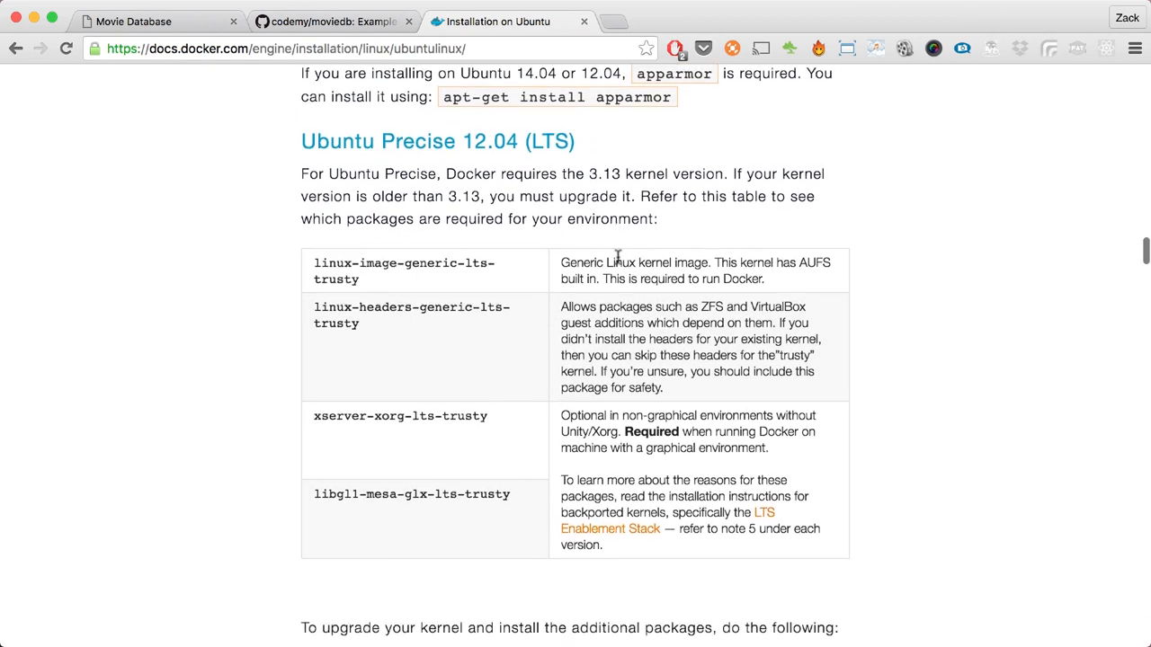
scroll("down", 3)
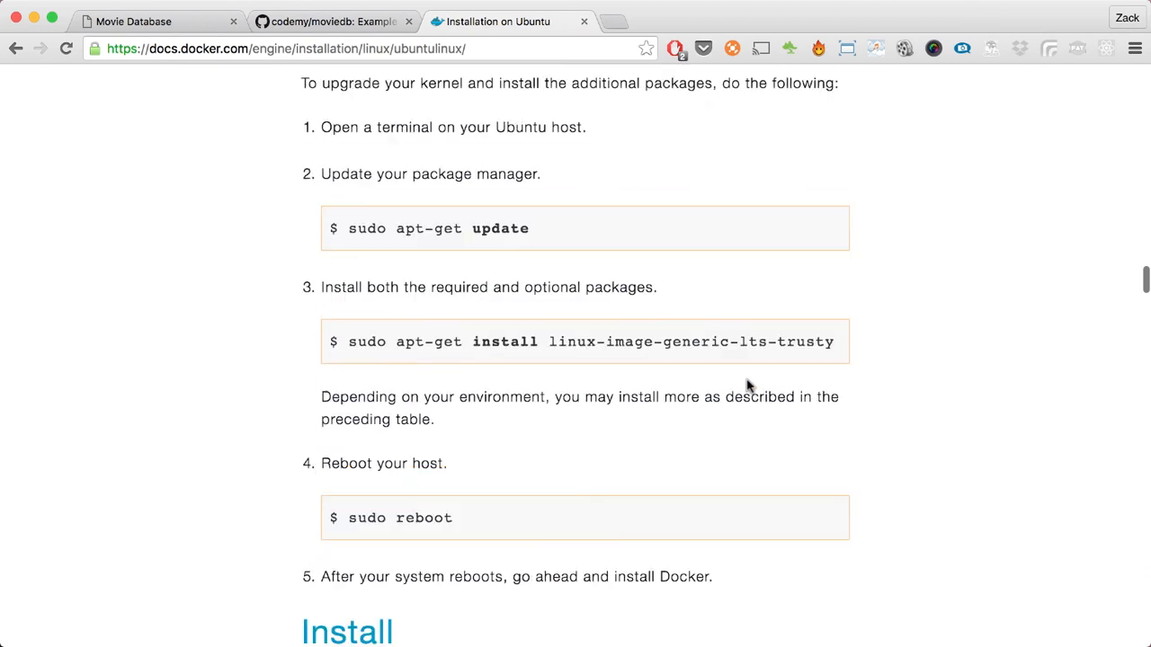
scroll("down", 3)
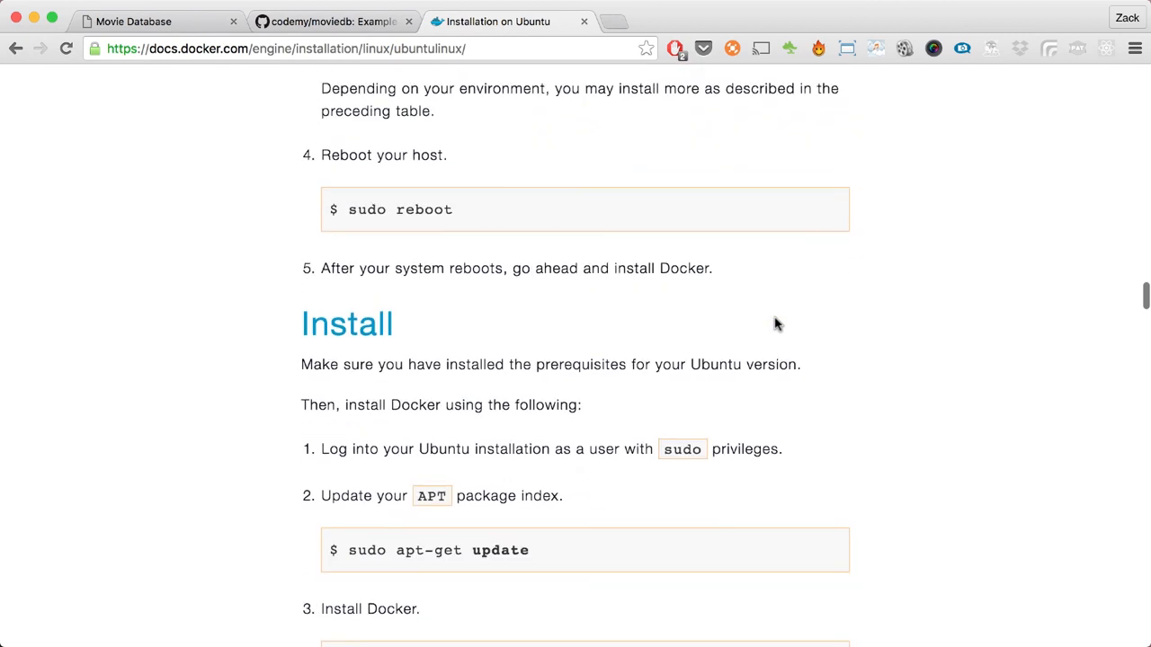
scroll("down", 3)
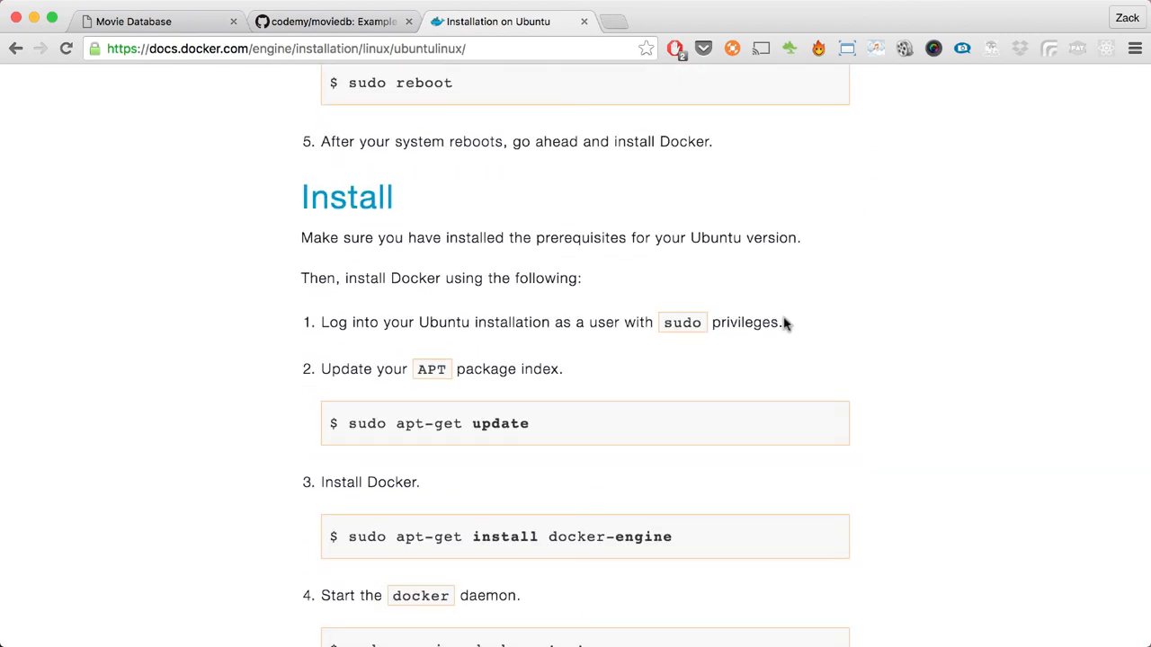
scroll("down", 3)
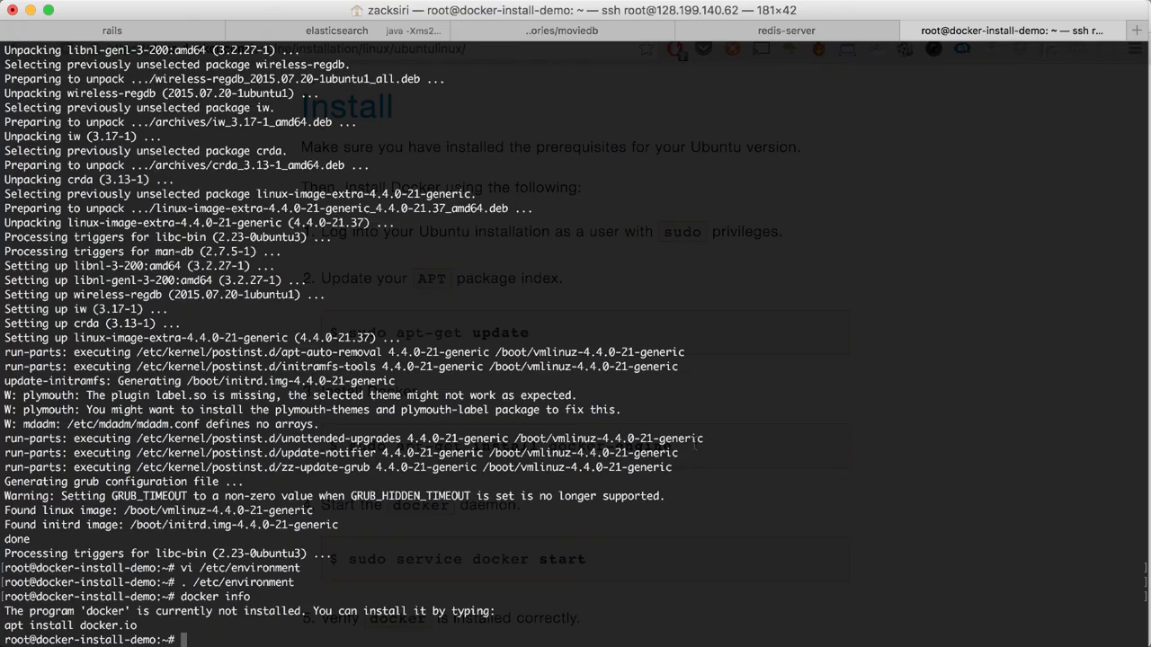
Step: Run apt-get install docker-engine, answer Y, and let version 1.11.1 and dependencies set up
type("apt-get install")
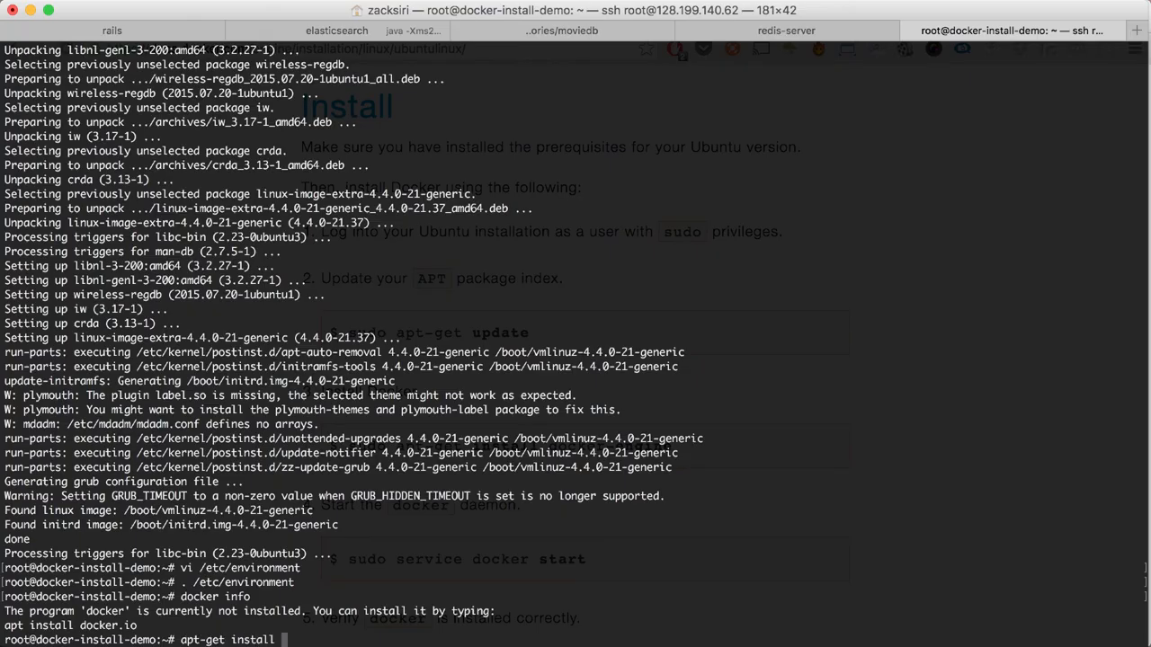
type("docker-engine")
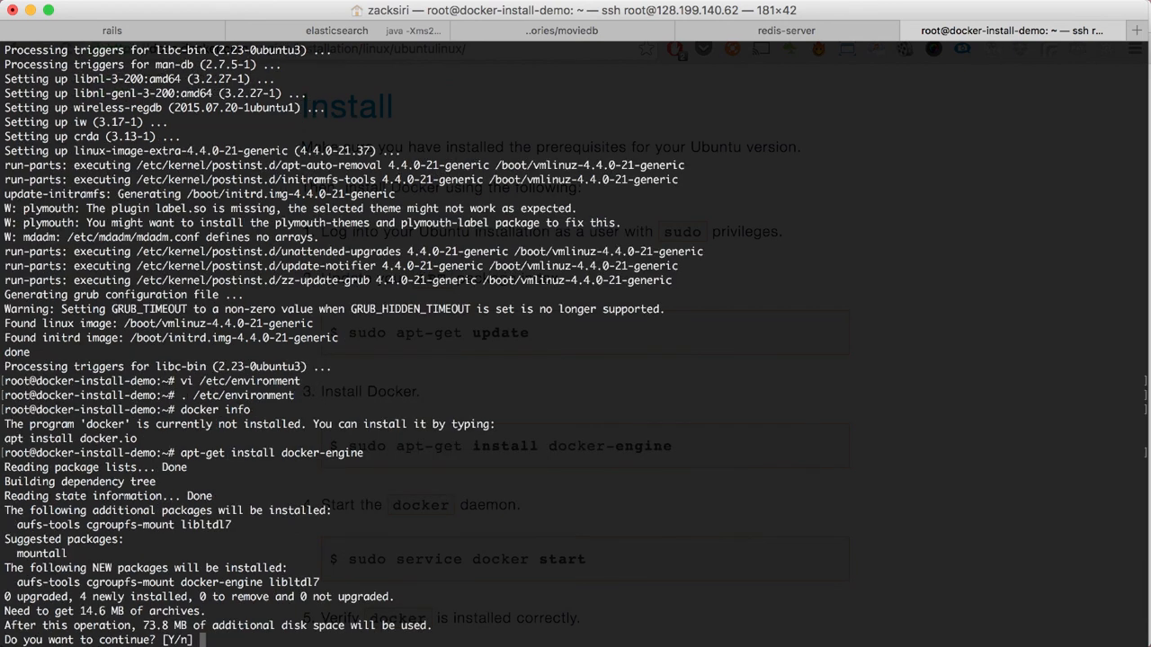
type("Y")
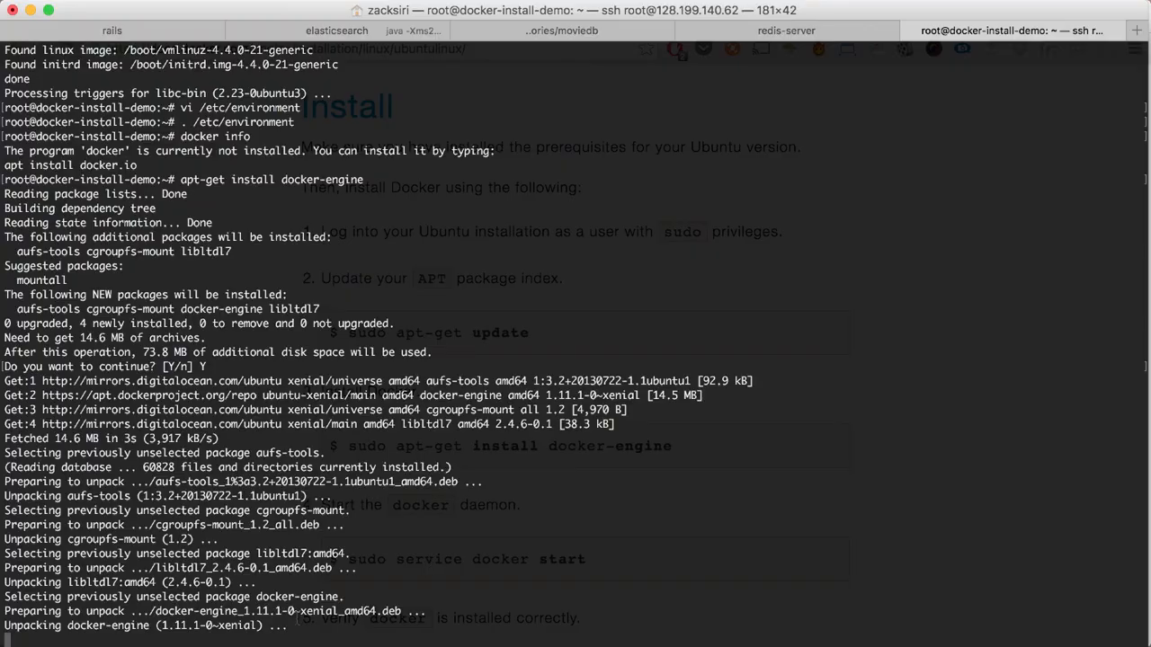
scroll("down", 3)
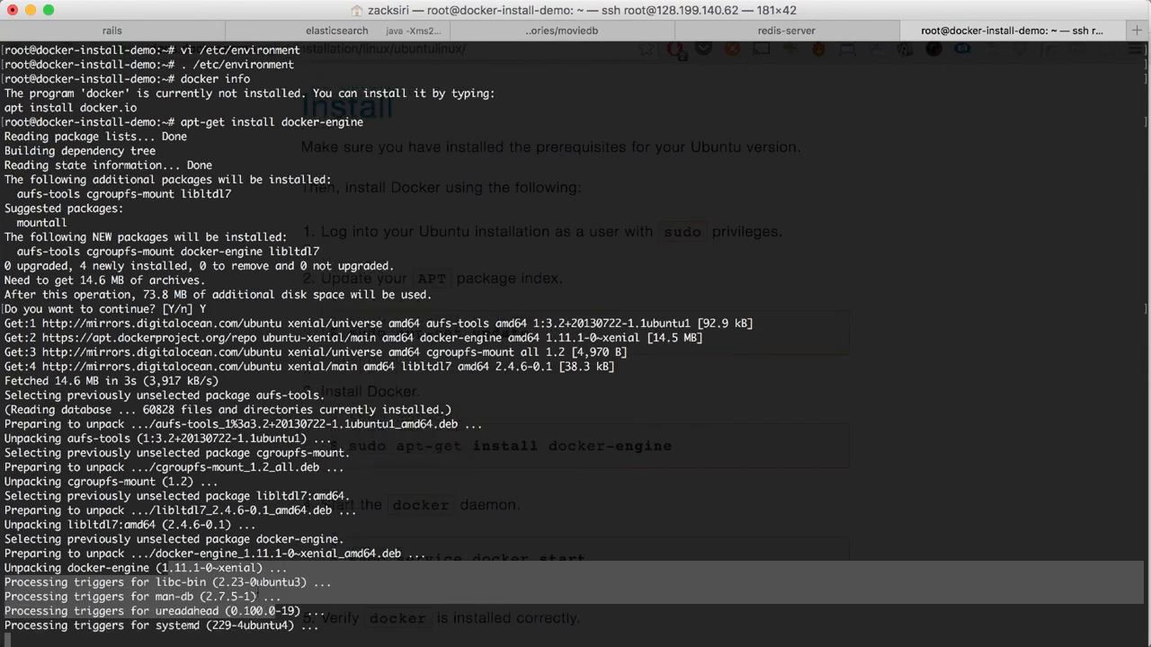
scroll("down", 3)
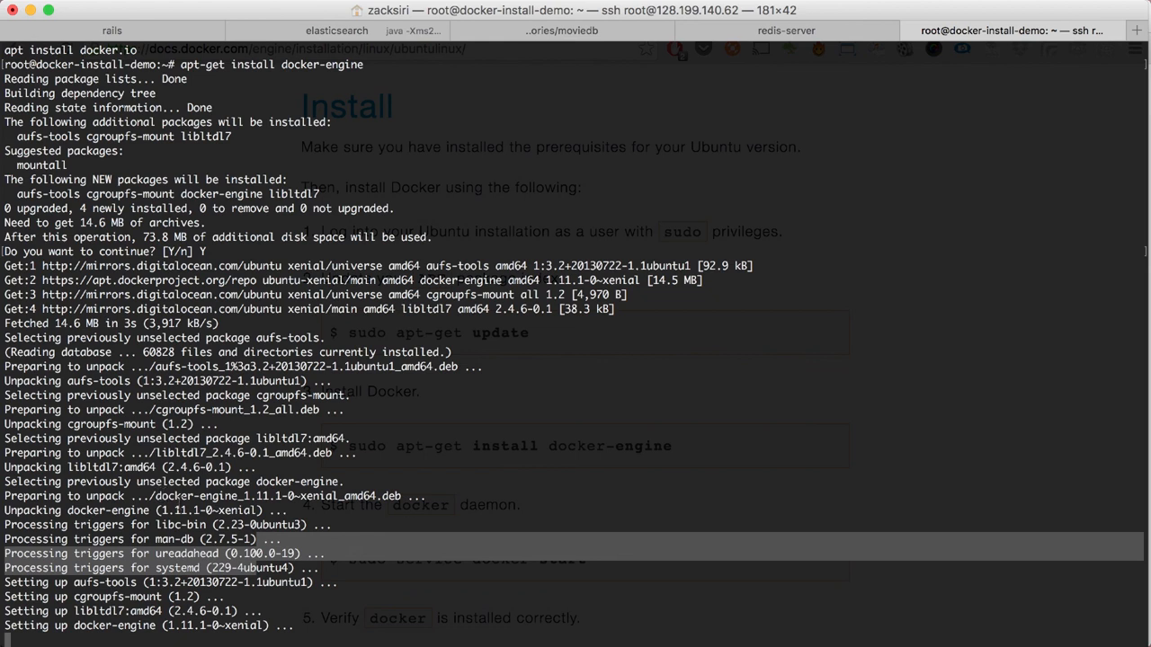
scroll("down", 3)
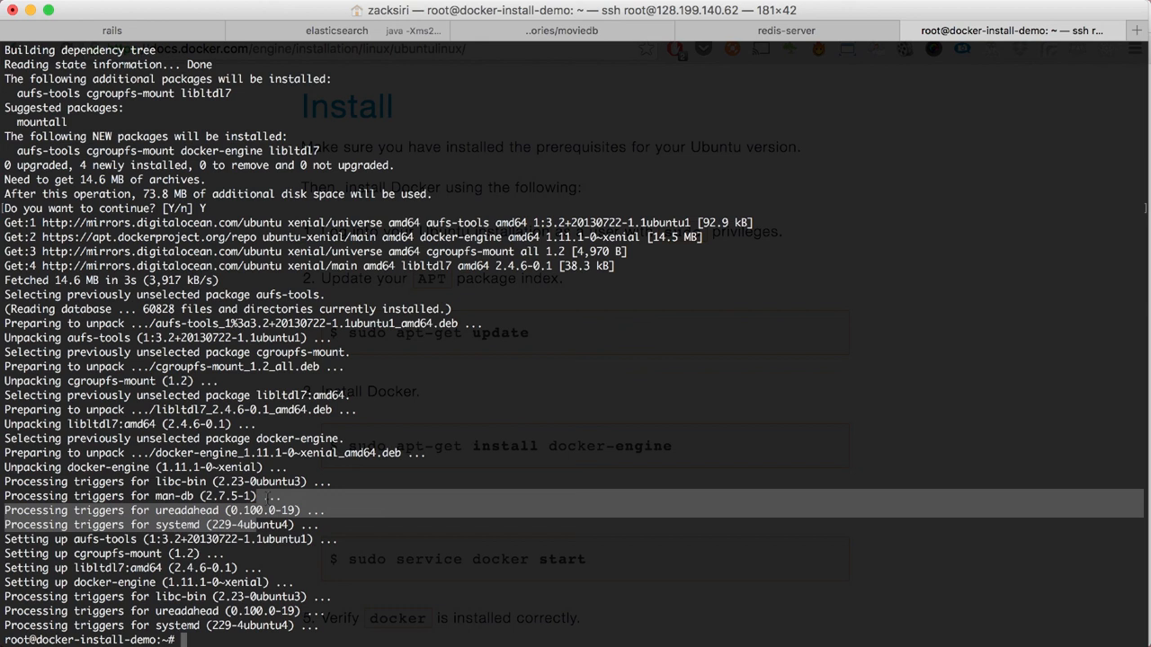
type("do")
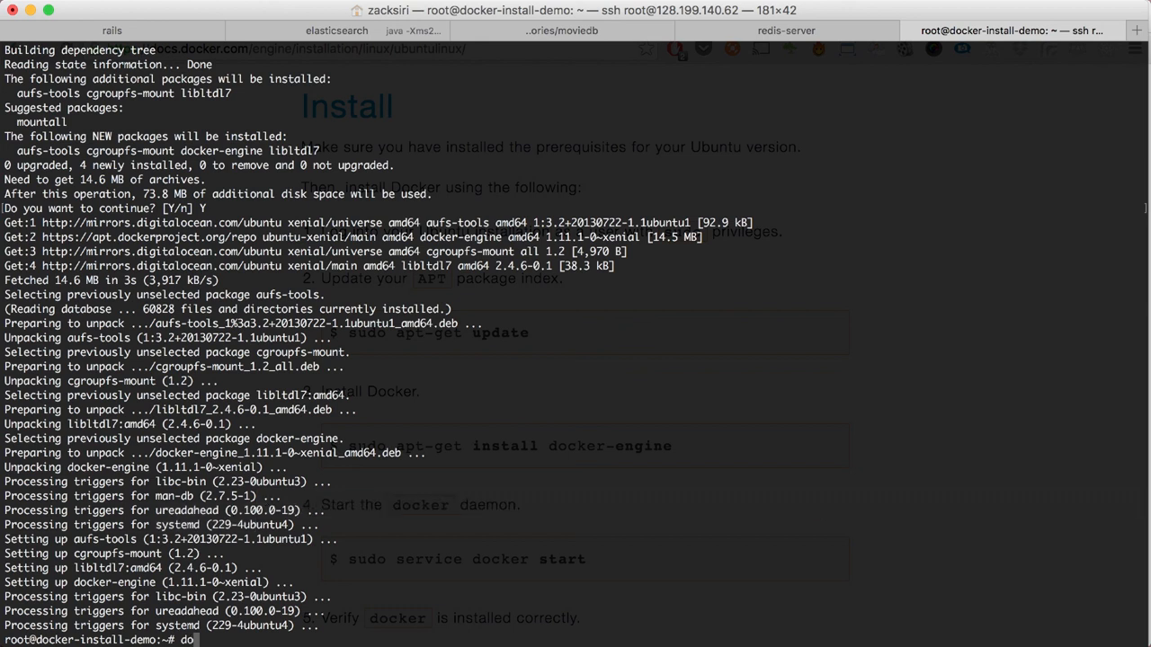